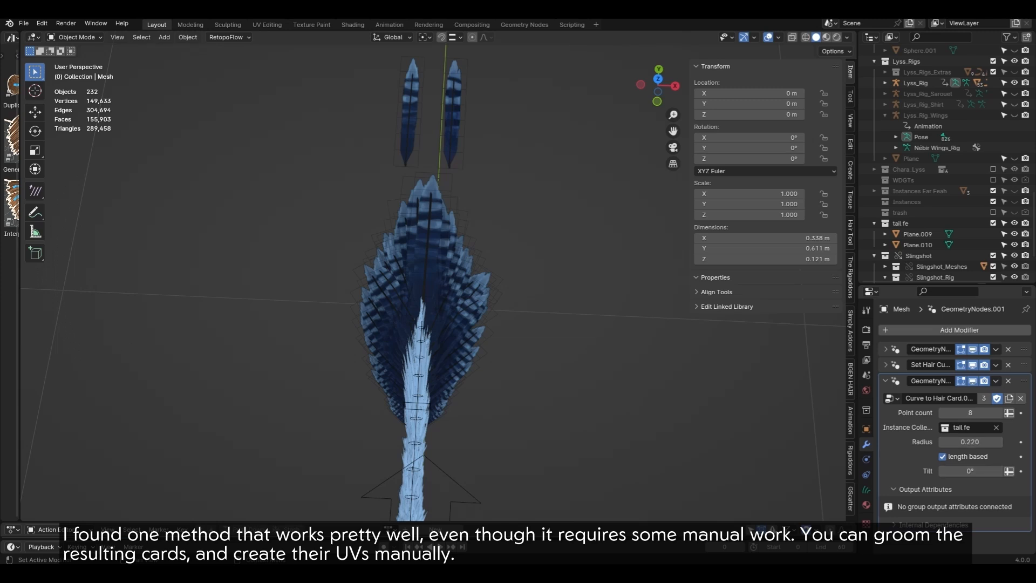
Step: Give the hair curves' GeometryNodes modifier a new node tree and move to the node editing workspace
drag(971, 441, 952, 441)
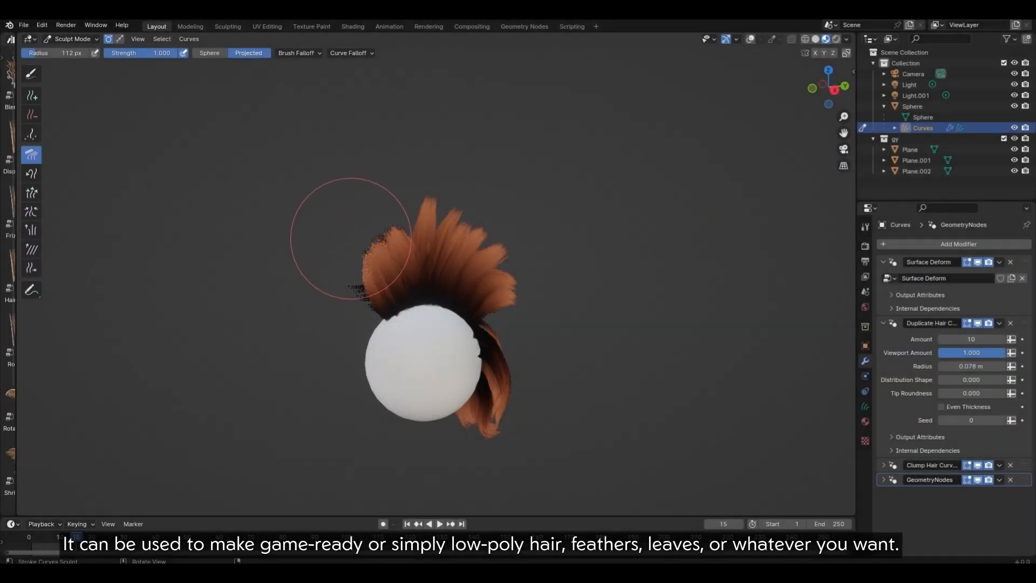
drag(350, 237, 538, 330)
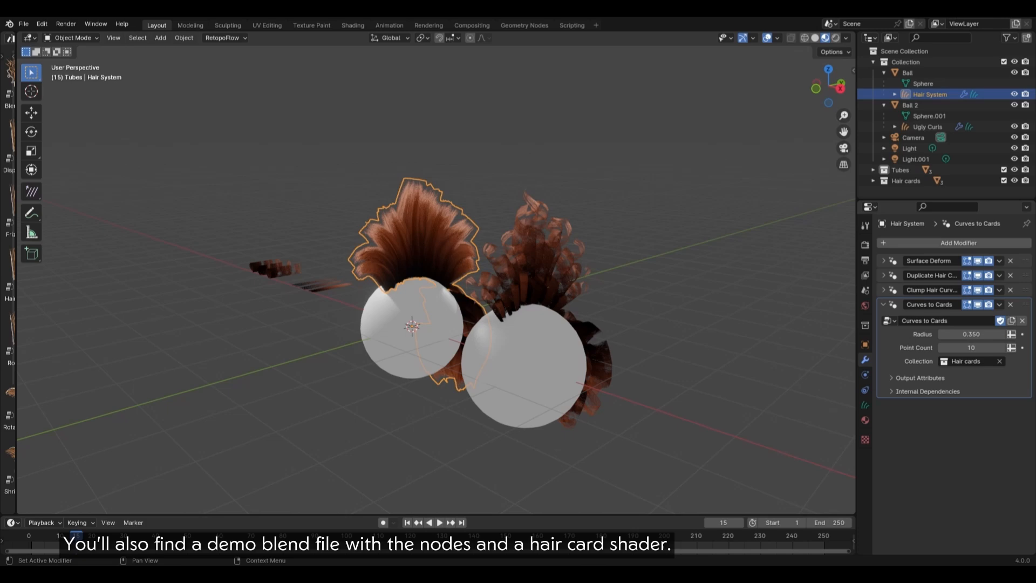
click(927, 126)
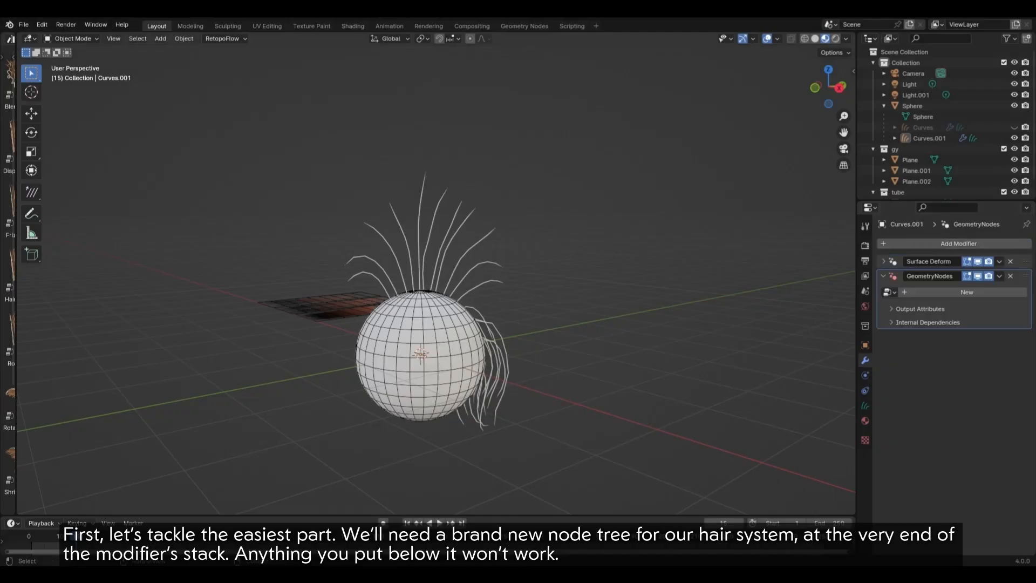
click(965, 291)
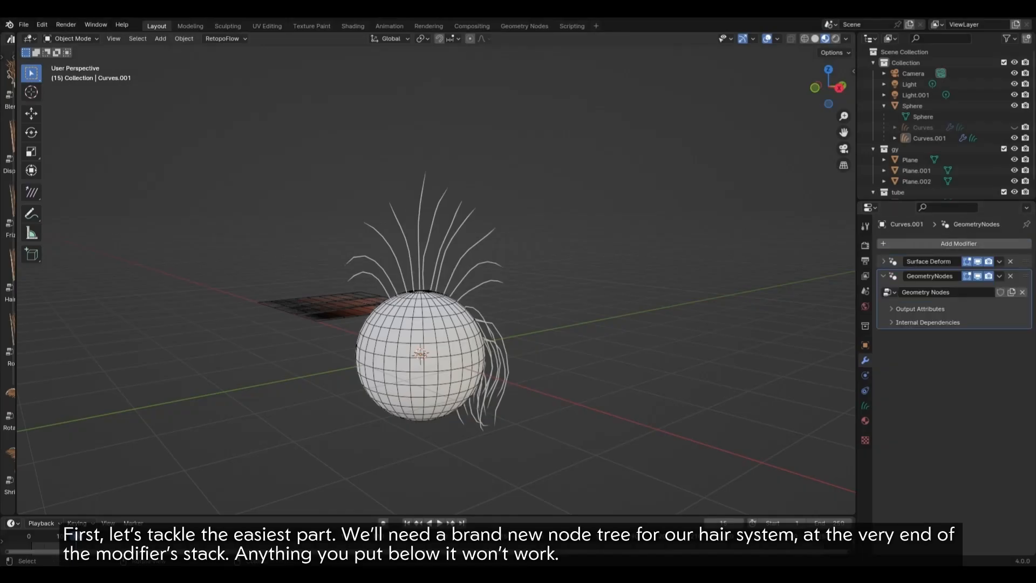
click(524, 25)
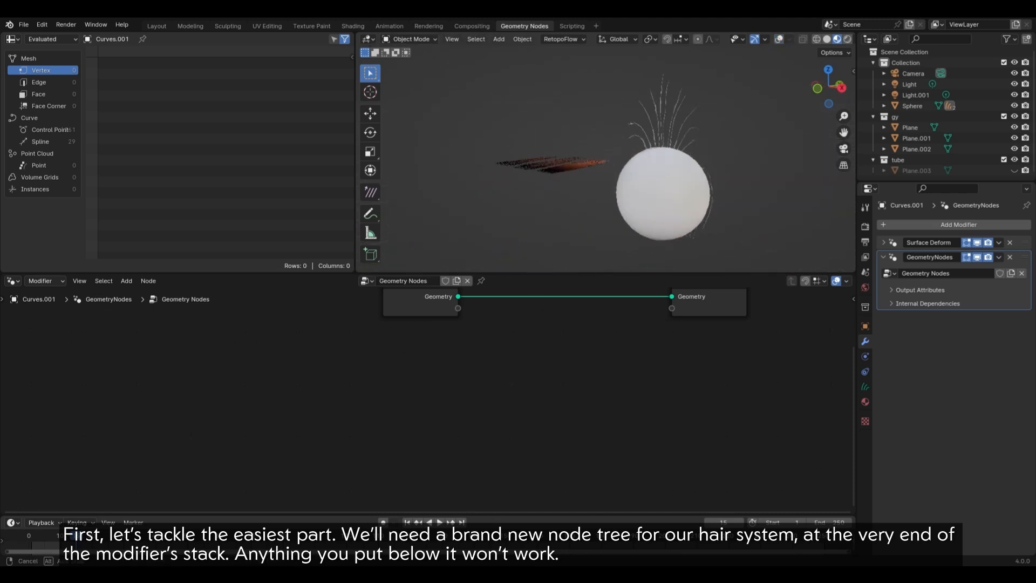
Step: Mesh the curves with Curve to Mesh using a Curve Line profile from X 0.5 to -0.5
text(curve)
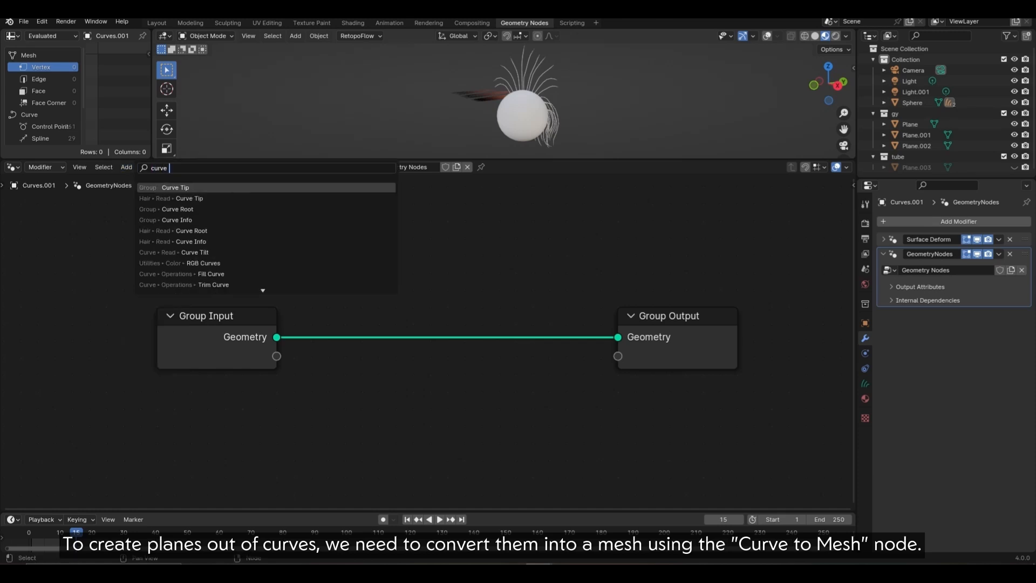
click(186, 187)
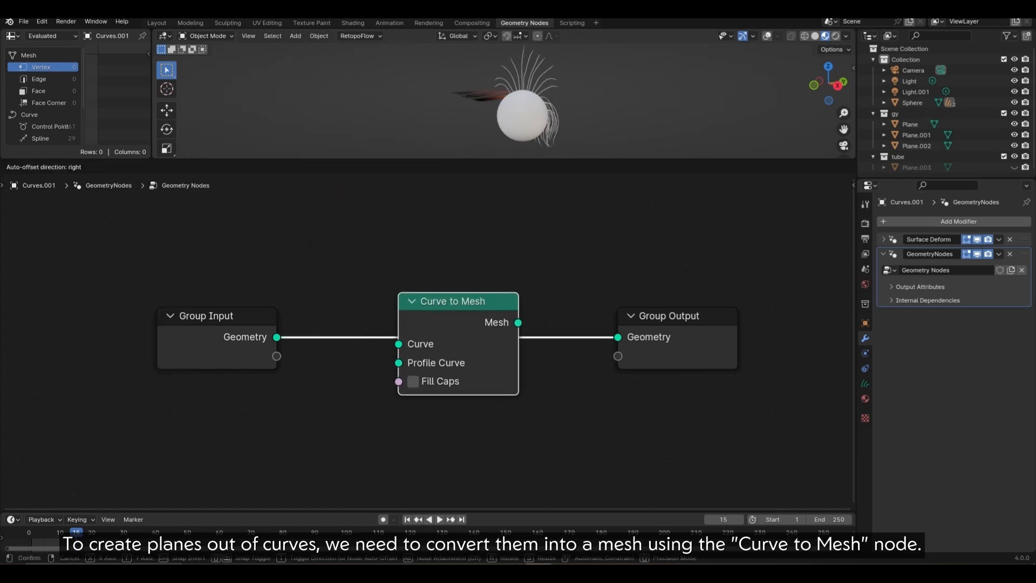
click(126, 168)
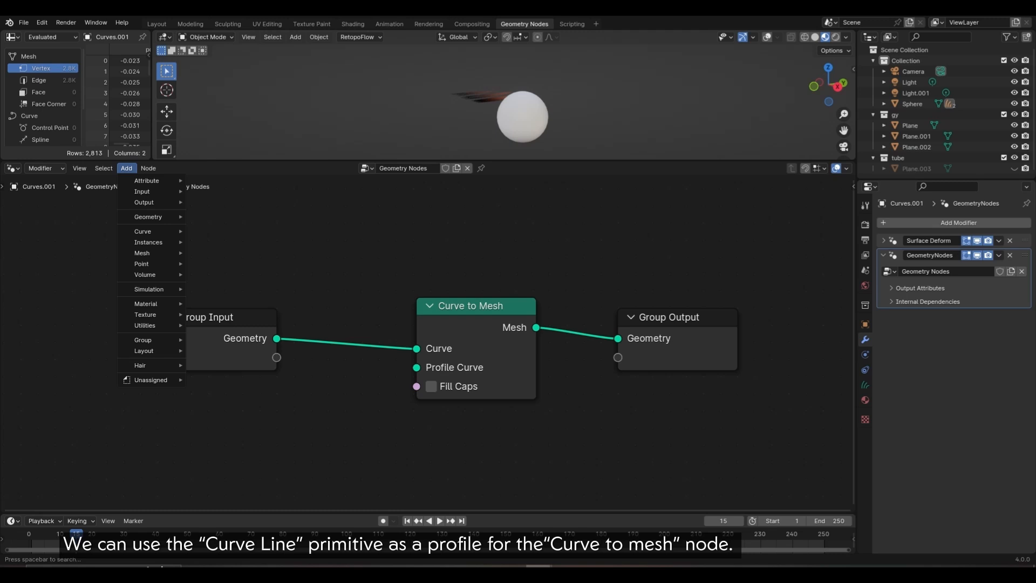
text(curve l)
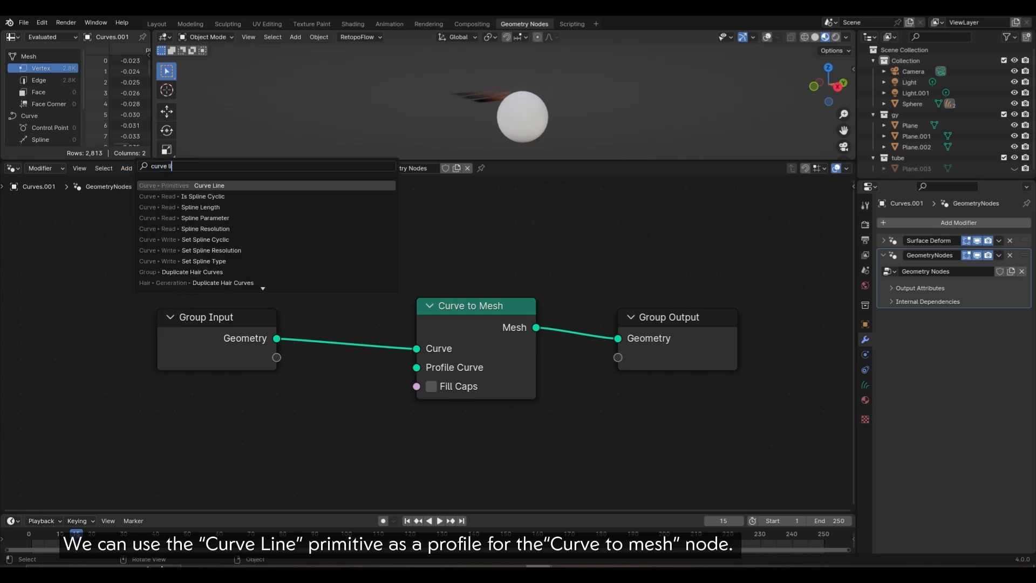
click(209, 184)
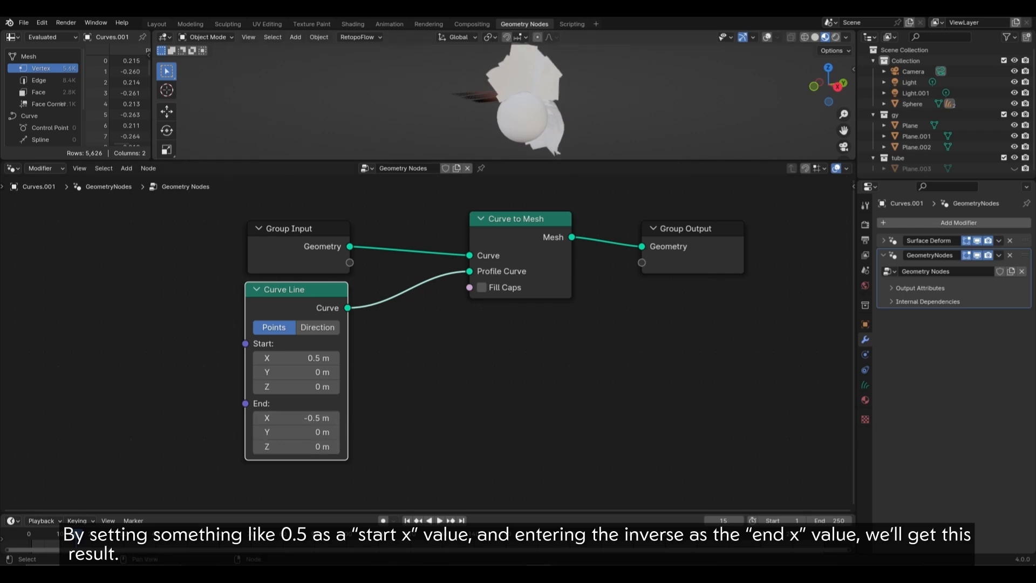
Step: Insert Set Curve Radius before meshing and add a Spline Parameter node for tapering the card width
text(set curve)
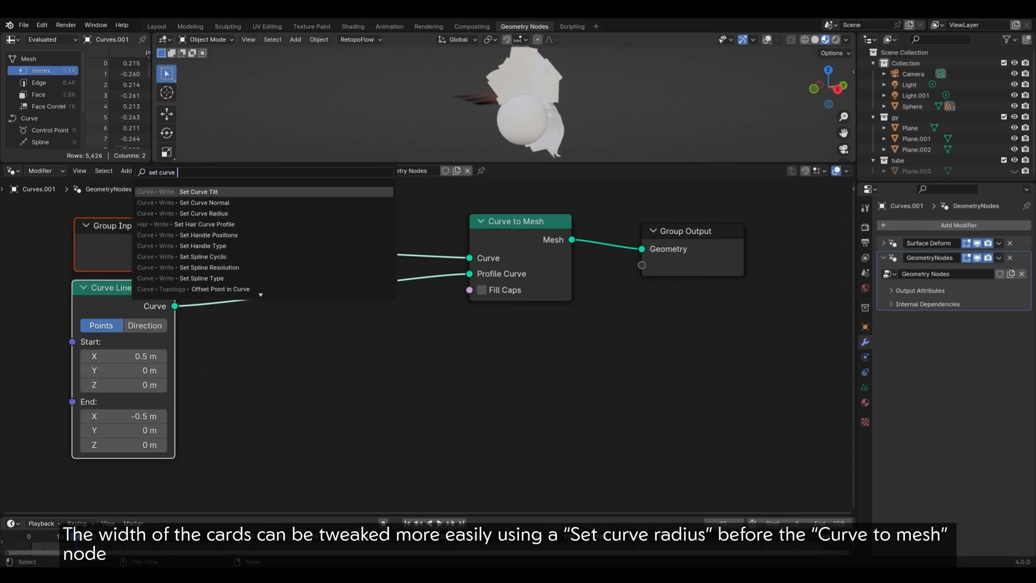
click(198, 213)
text(f)
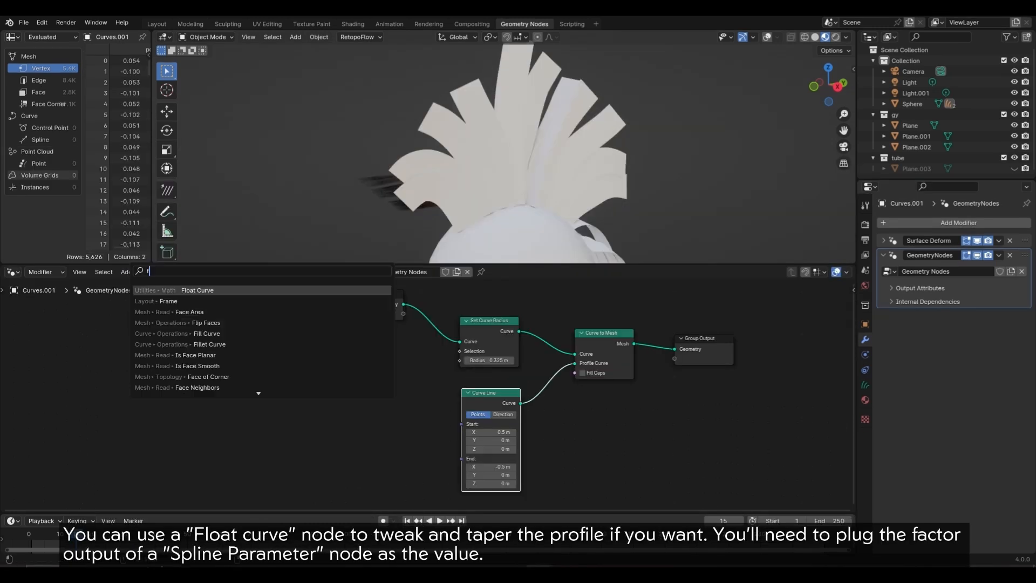
text(s)
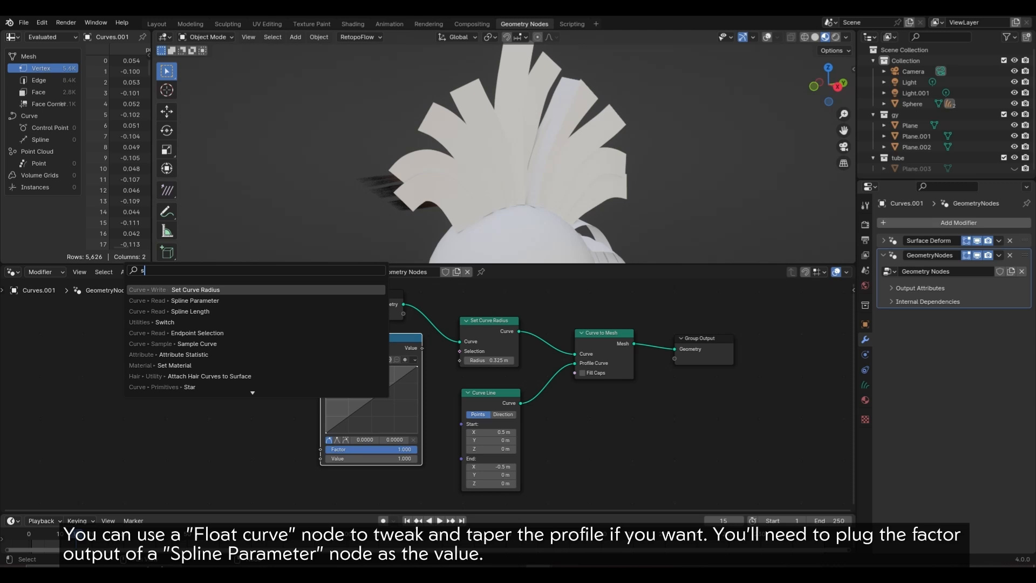
click(192, 300)
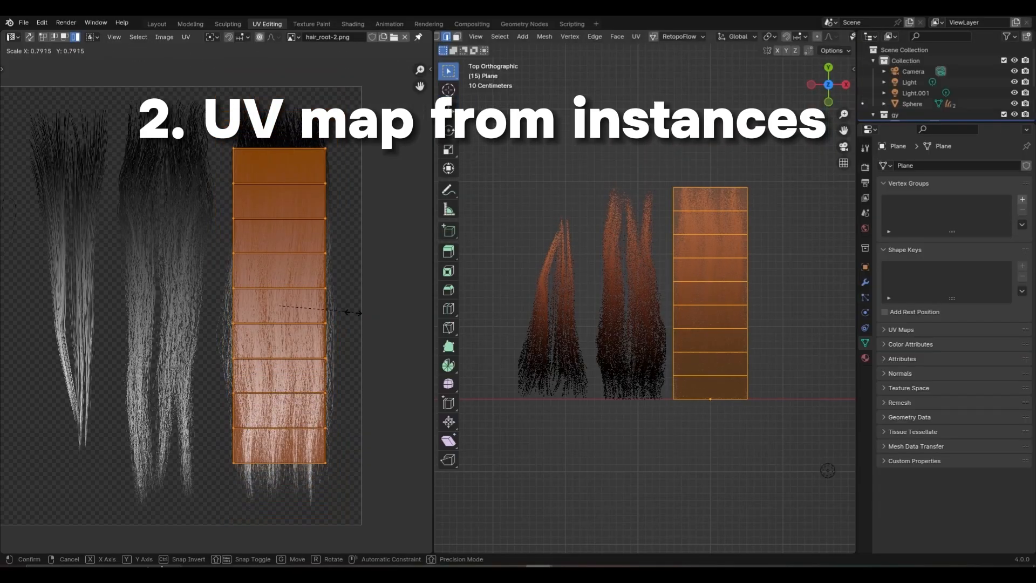
Step: Wire a Noise Texture stretched by Texture Coordinate and Mapping (Y scale 8.6) into the hair material
click(352, 24)
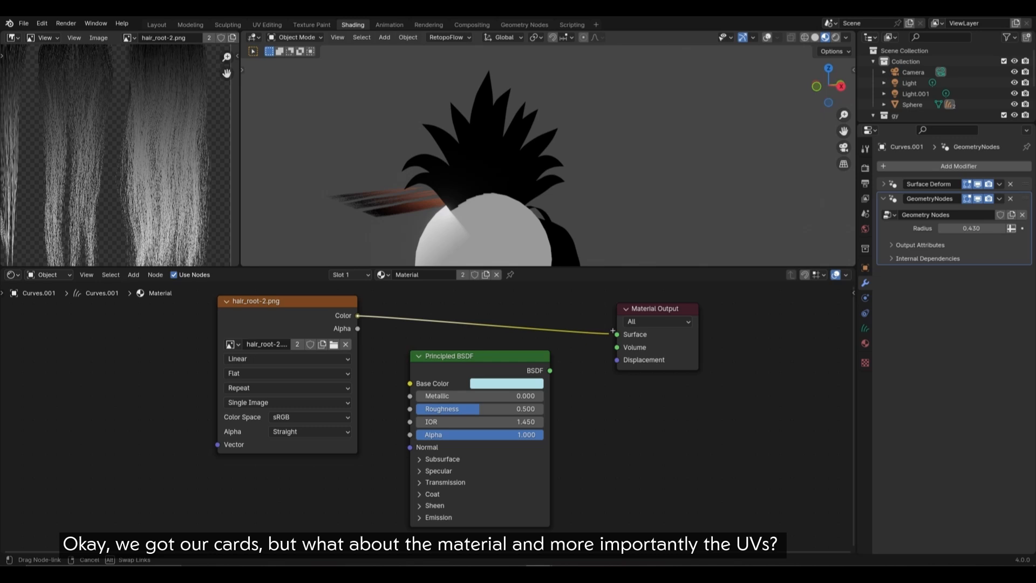
drag(357, 328, 620, 348)
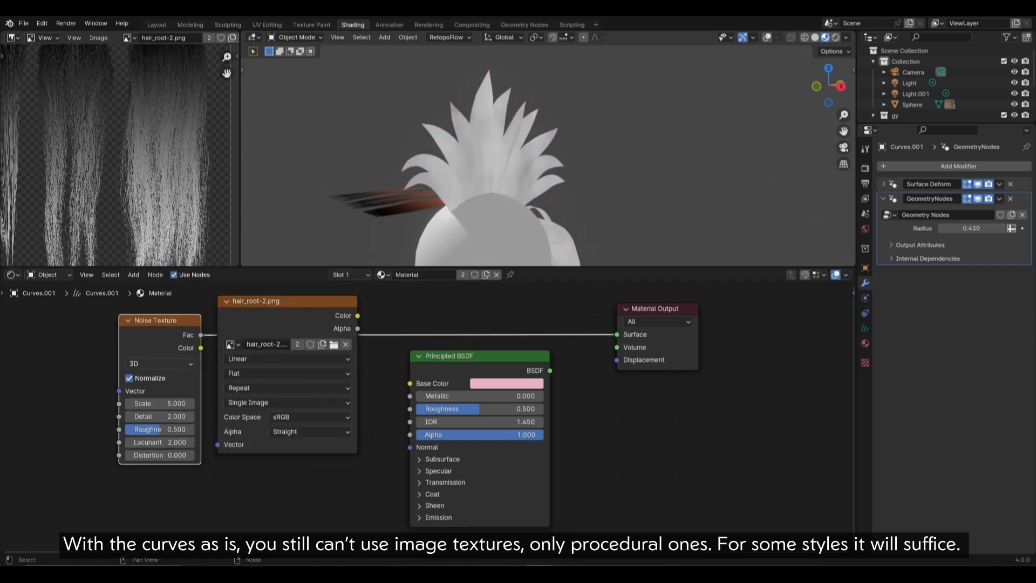
drag(158, 402, 199, 402)
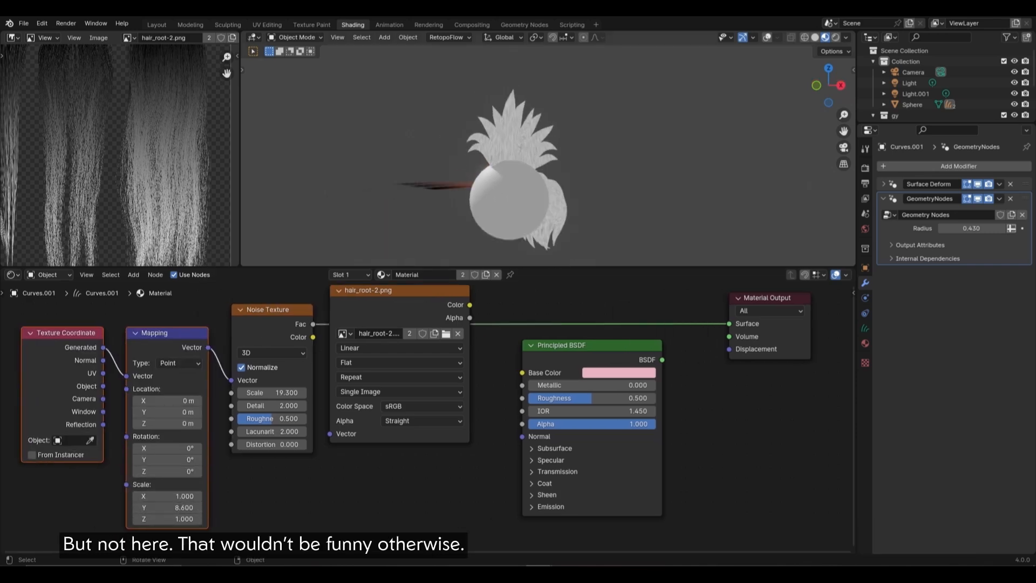
click(523, 24)
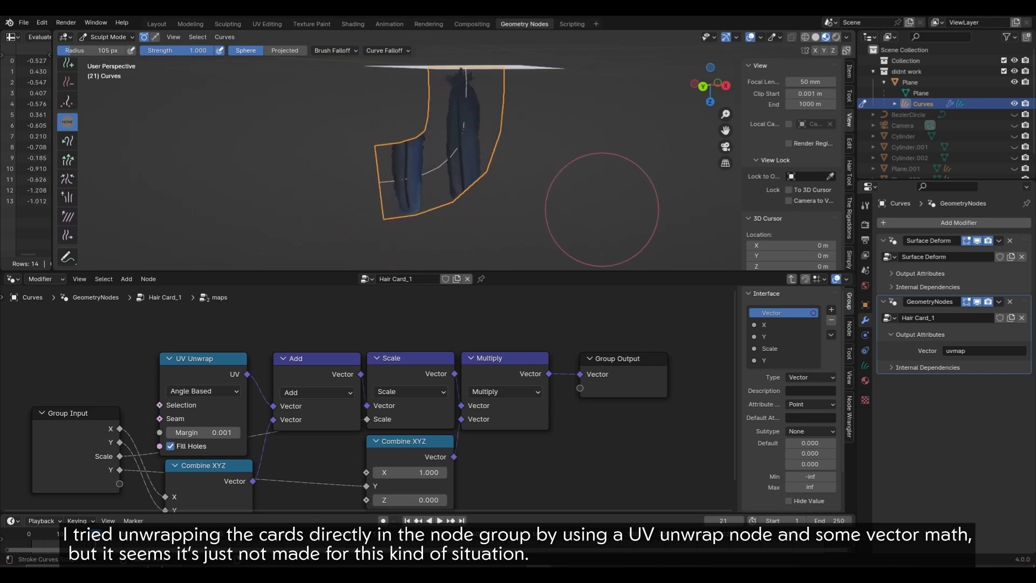
Step: Review Plane.001 and the Curves object, then add a new mesh plane to host card instancing
click(155, 24)
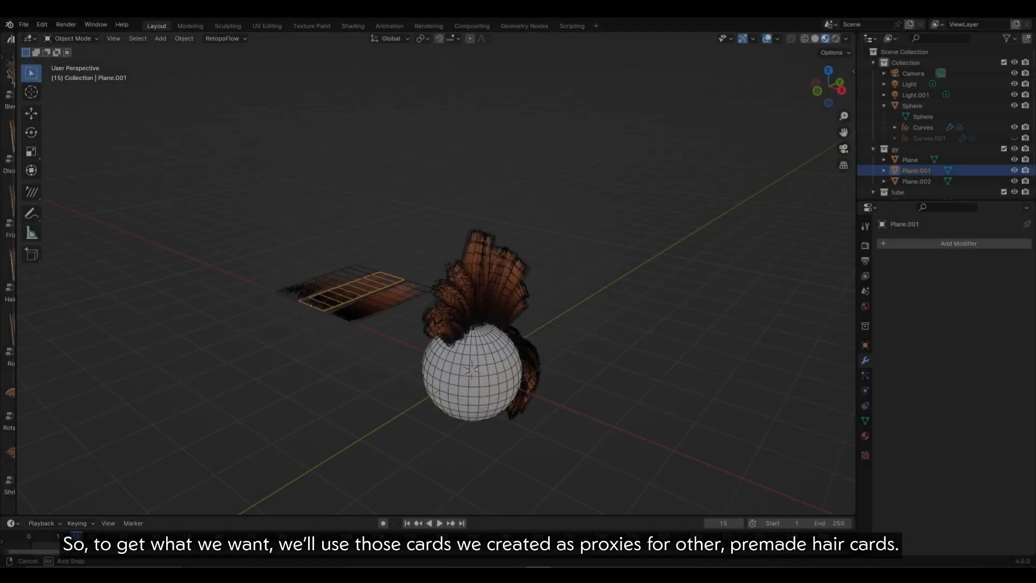
click(920, 127)
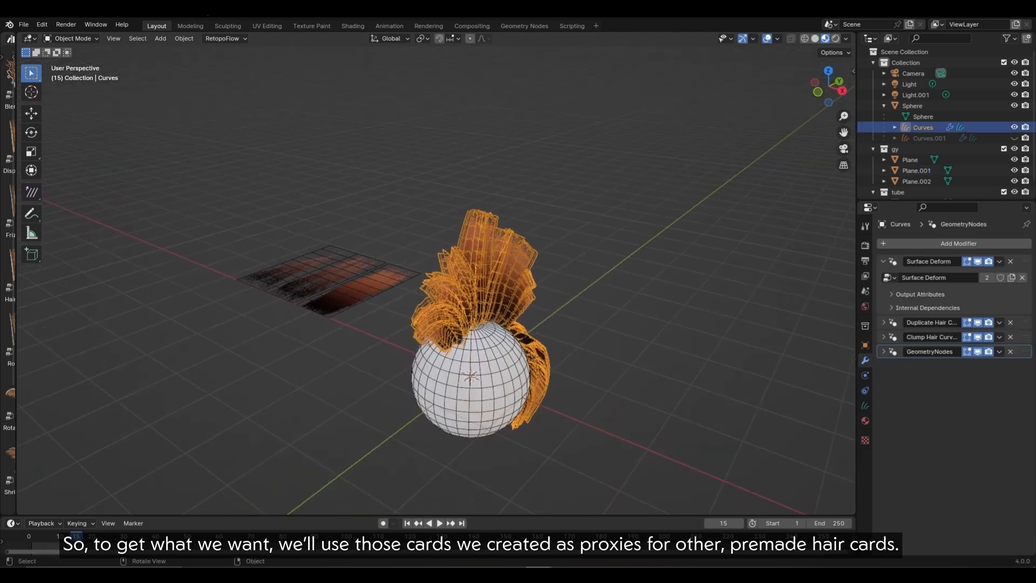
click(524, 25)
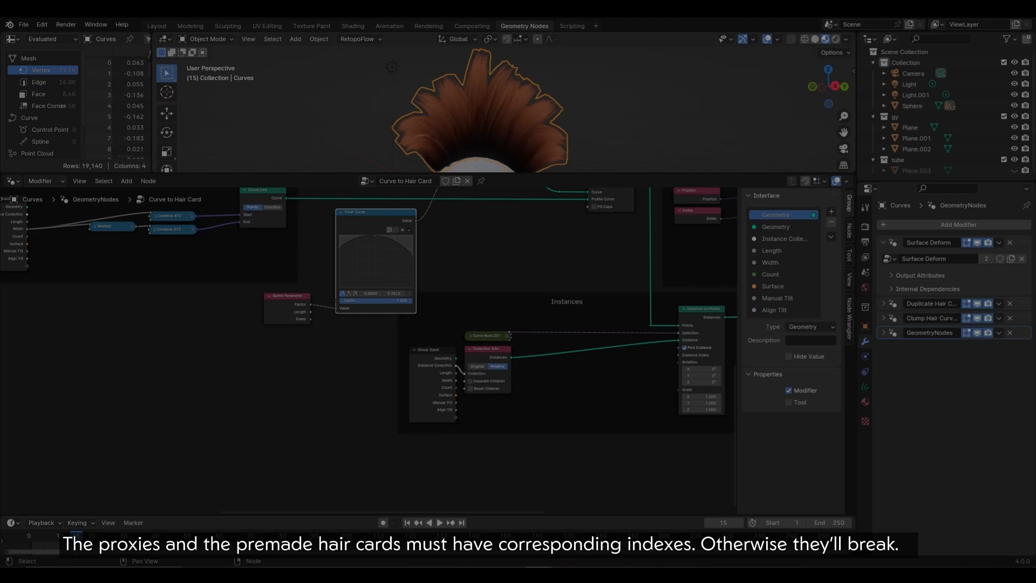
click(156, 25)
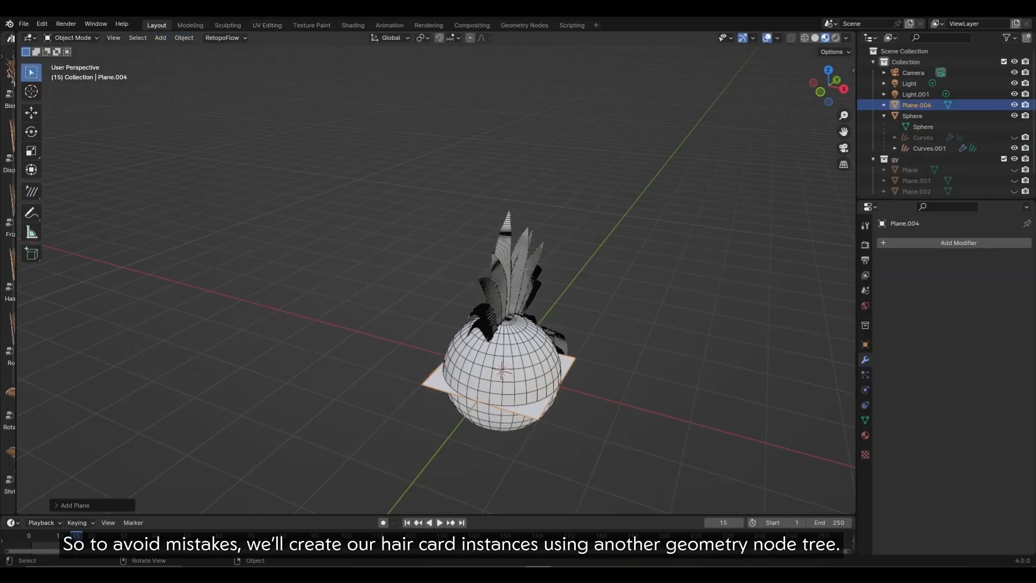
Step: Give the plane a Geometry Nodes modifier with a new tree outputting a Curve Line
click(957, 242)
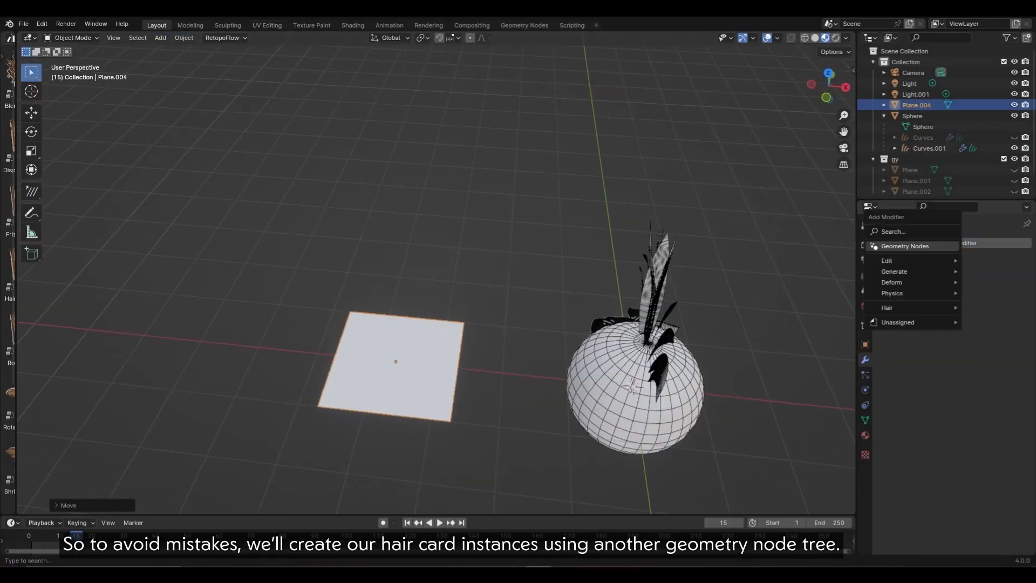
click(905, 246)
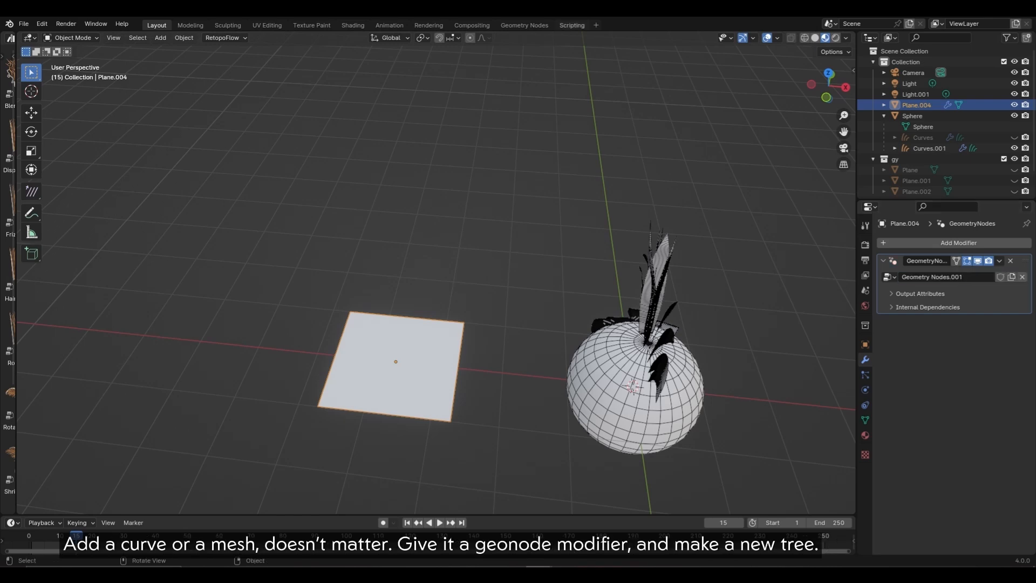
click(523, 25)
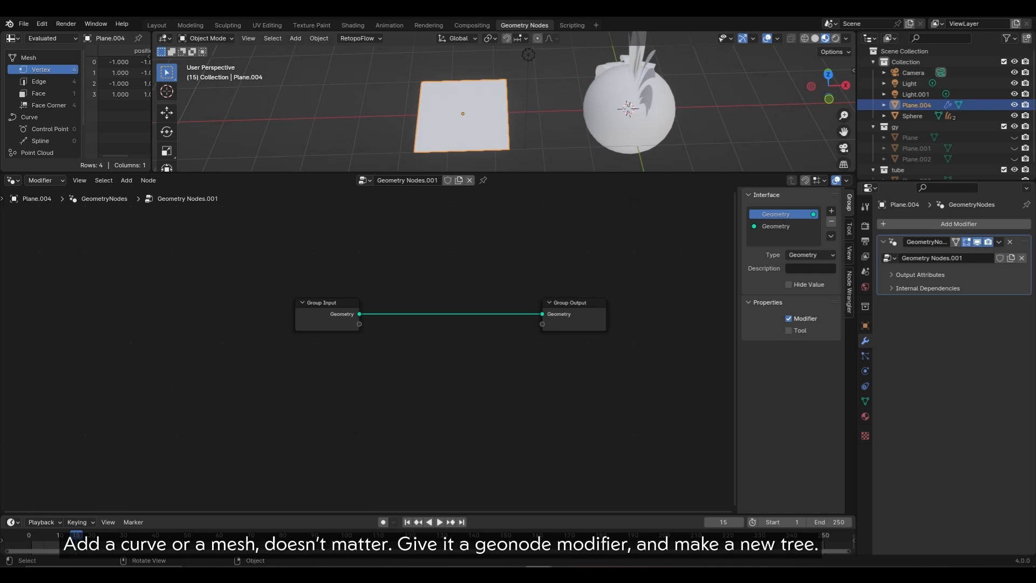
text(curve)
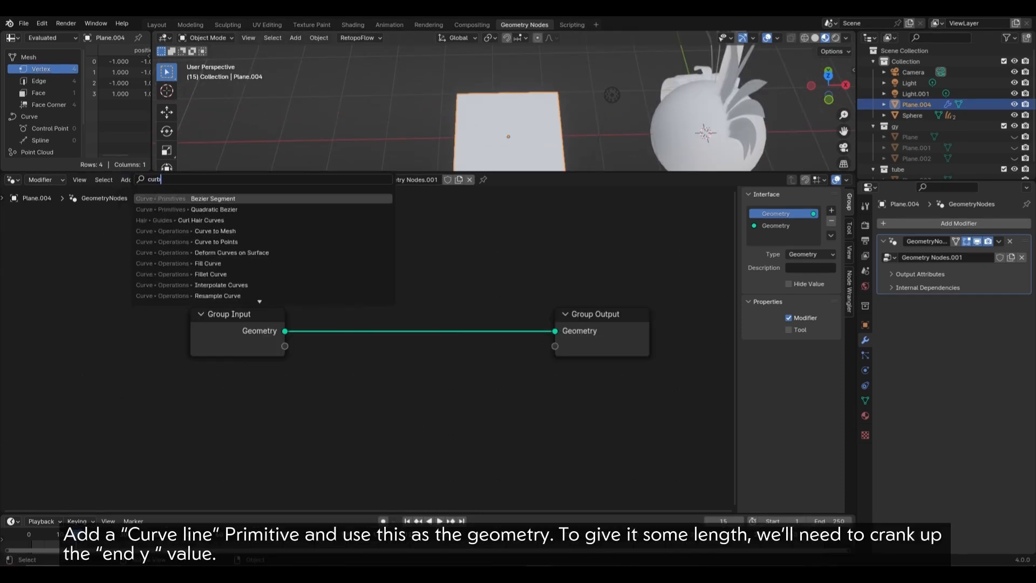
click(184, 199)
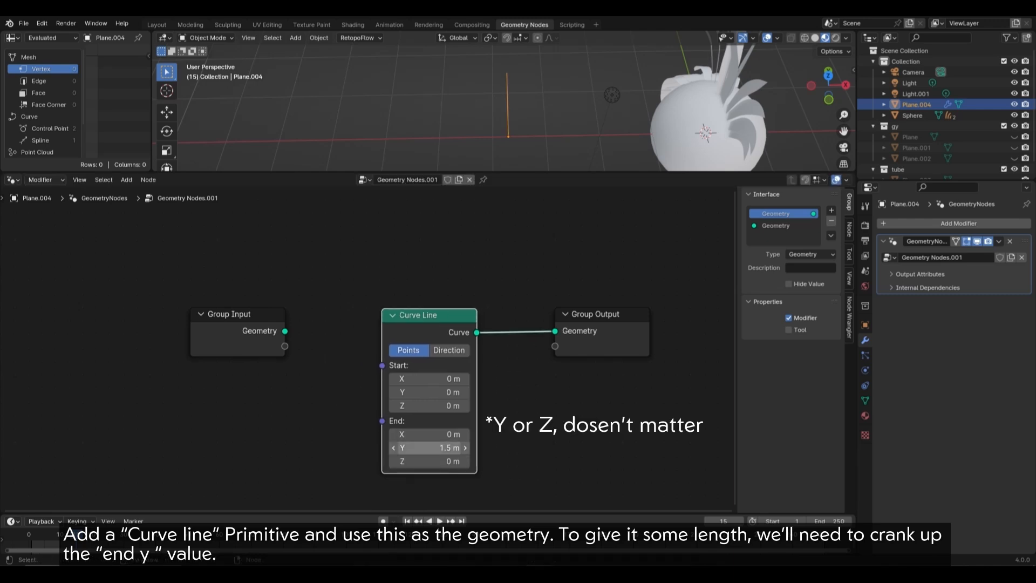
Step: Drive the line's end Y through Combine XYZ from a group input renamed 'Length'
text(combine)
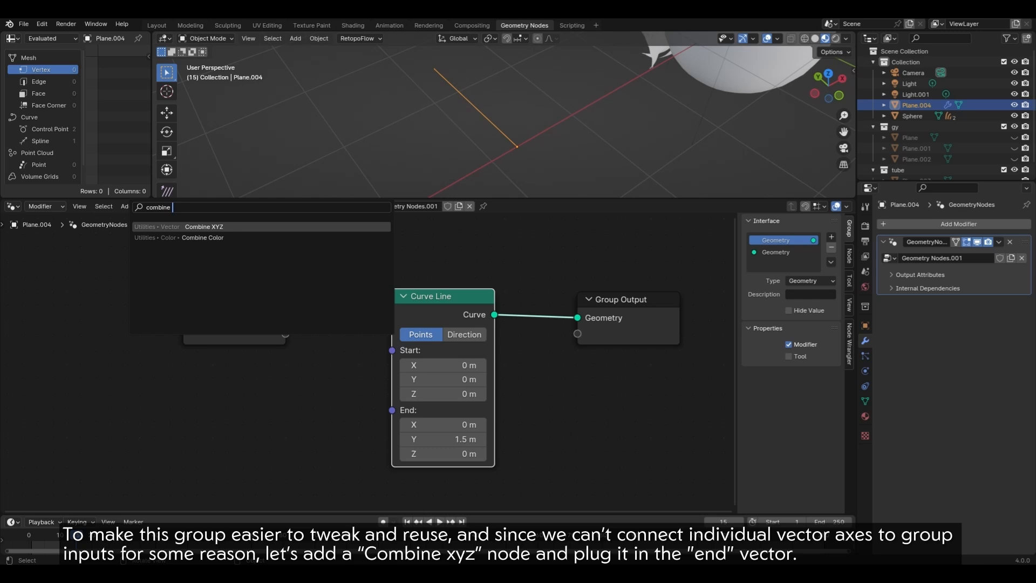
click(204, 227)
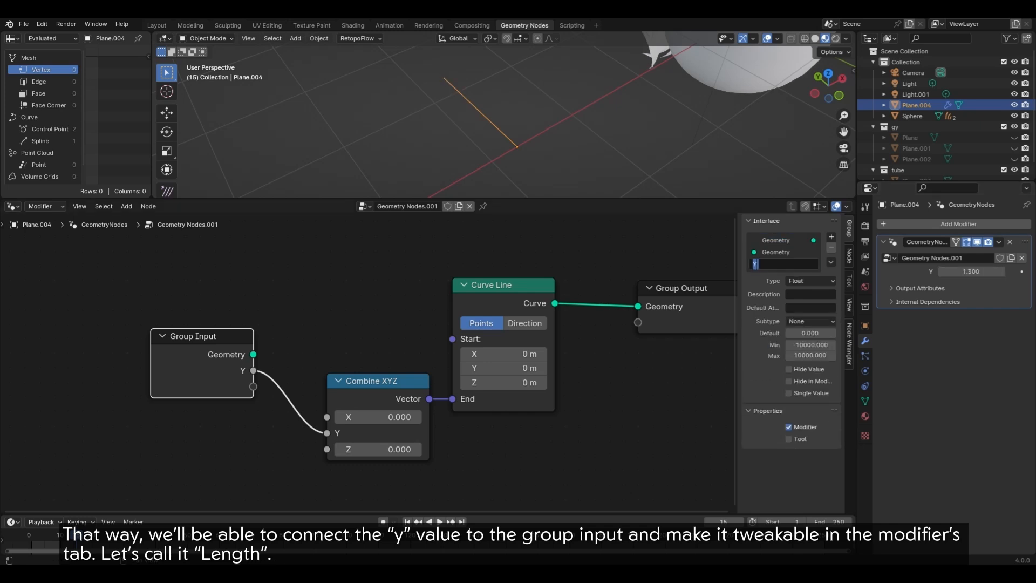
text(Length)
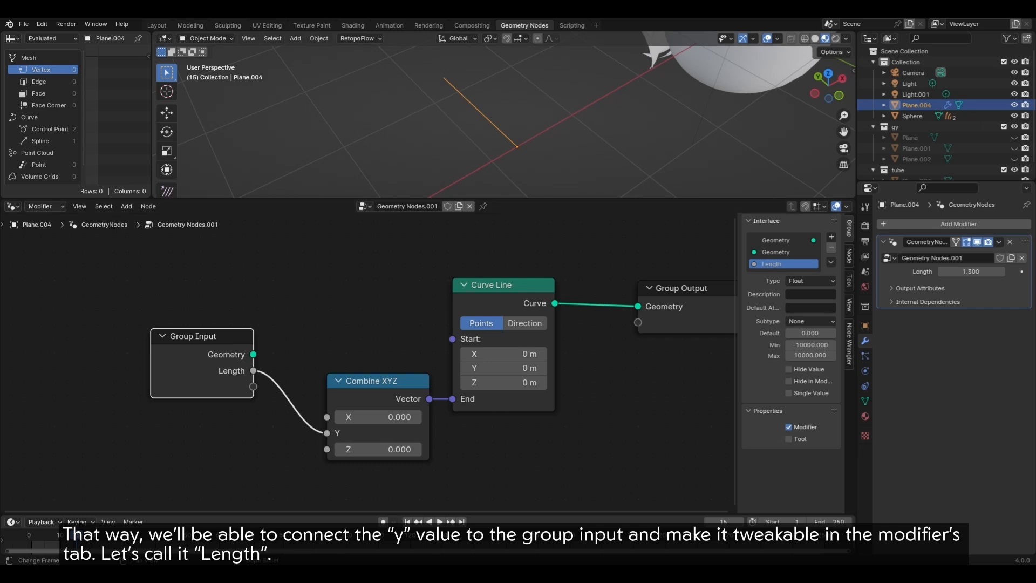
text(resa)
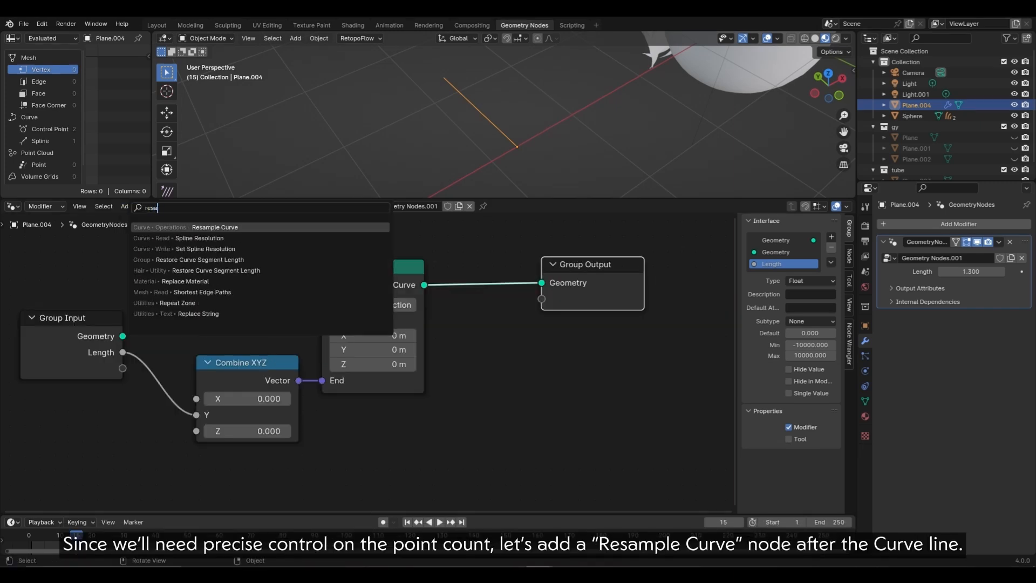
Step: Resample the curve line by a Point Count input, set its radius and mesh it with a Curve Line profile
click(214, 227)
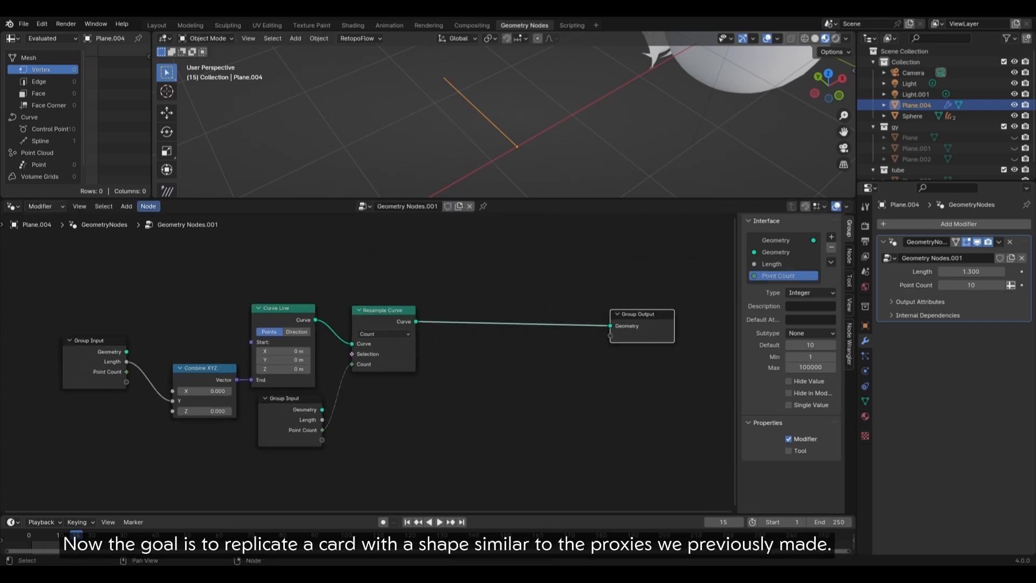
text(set curve ra)
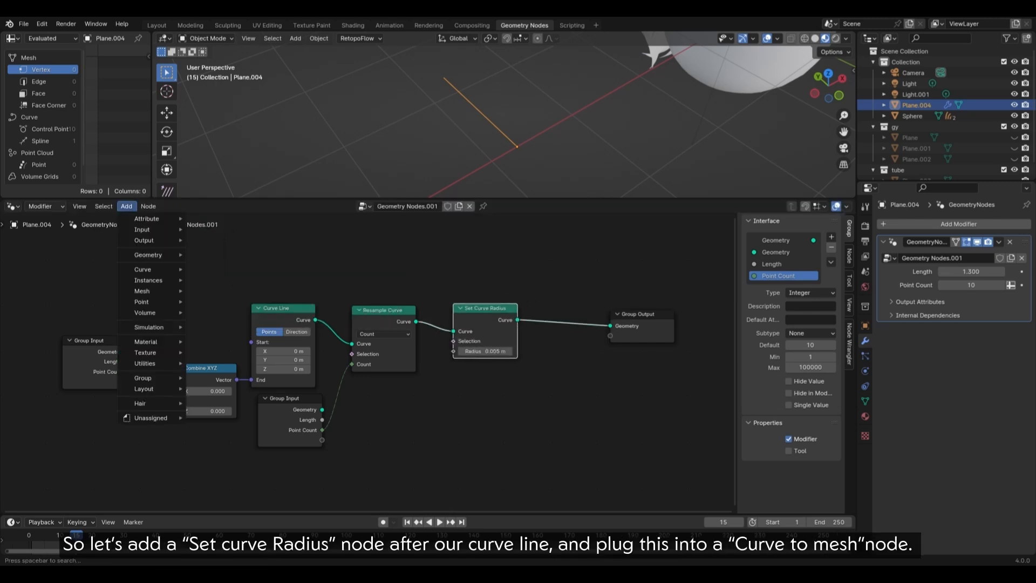
text(curve t)
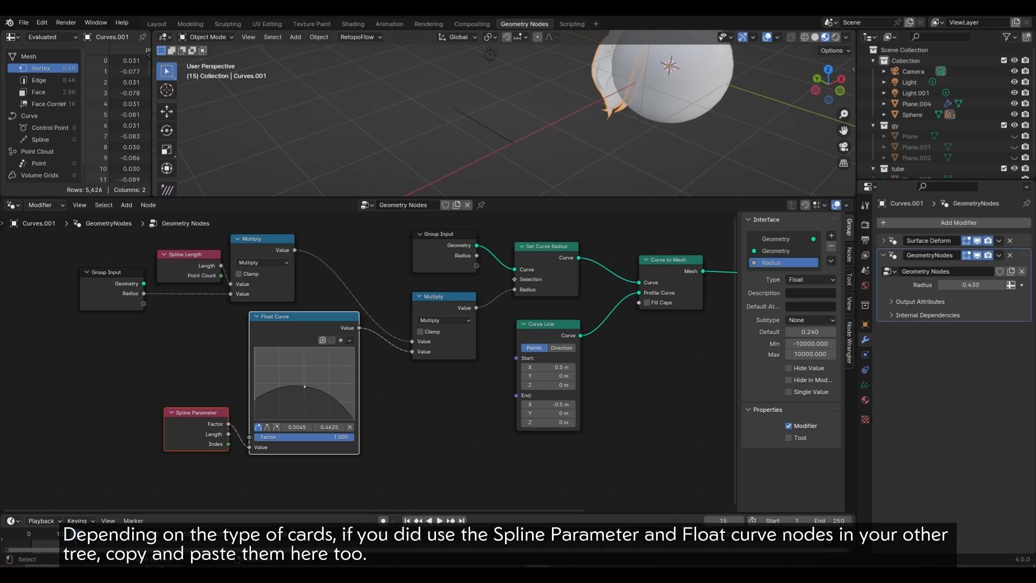
Step: Reuse the Float Curve and Spline Parameter taper and scale the radius with a Multiply math node
click(916, 104)
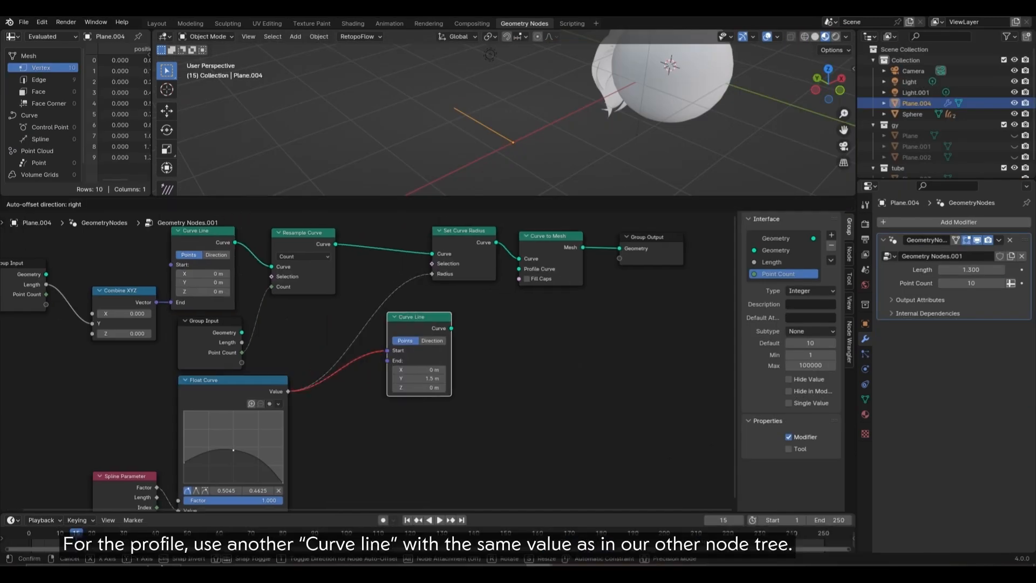
text(-0)
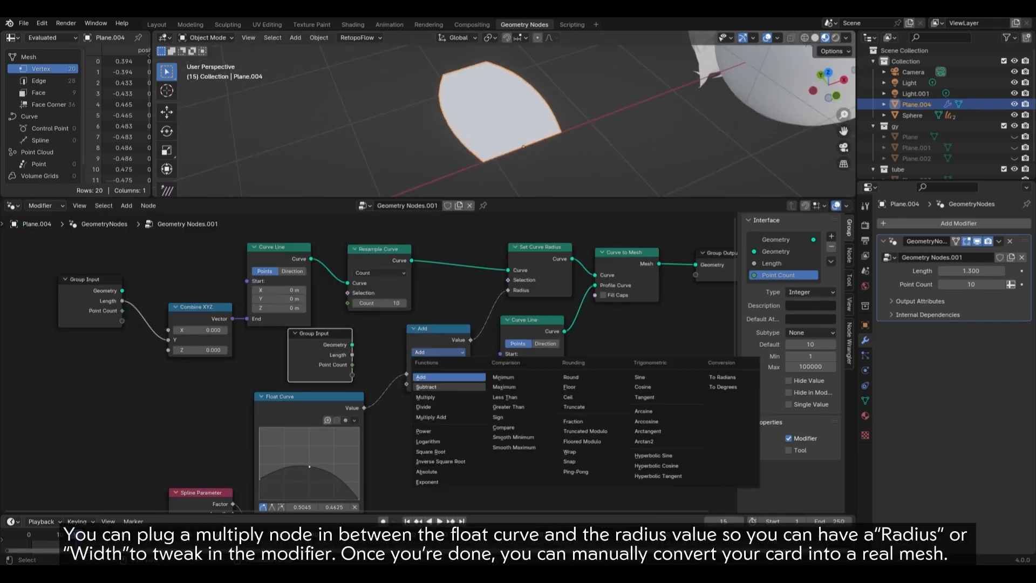
click(425, 397)
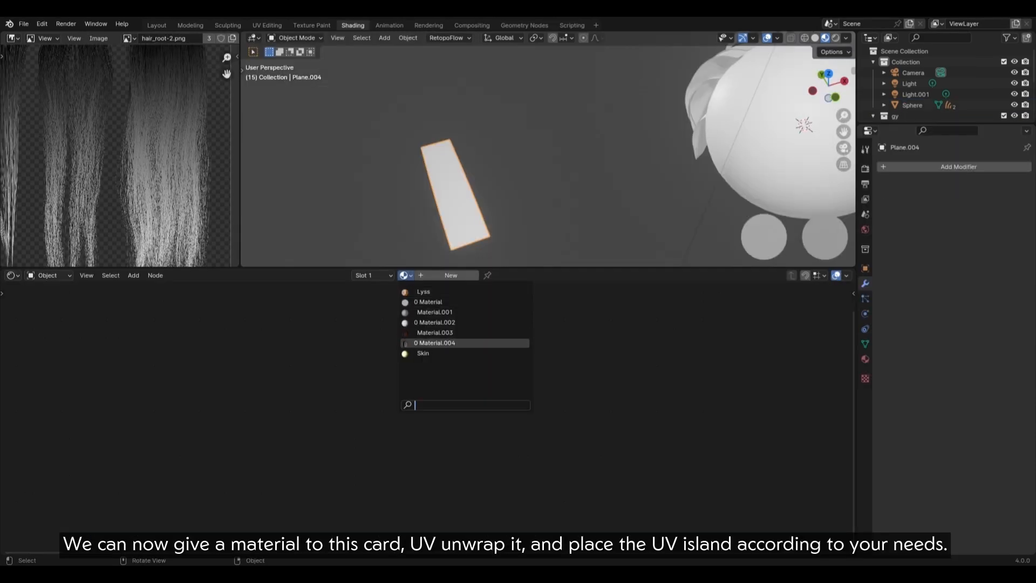
Step: Assign an existing material to the card in the Shading workspace
click(266, 25)
text(re)
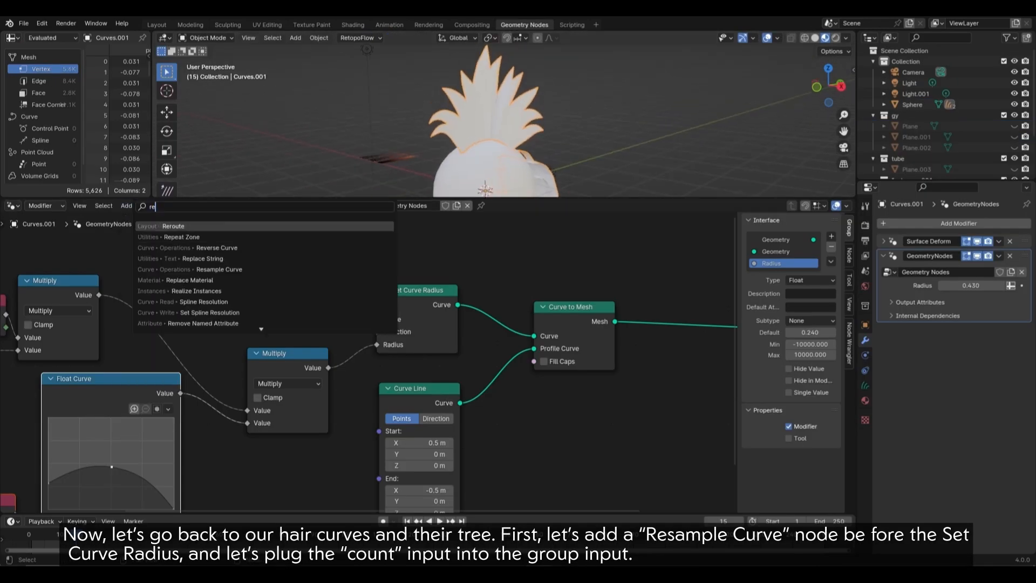
Step: Resample the hair curves by a Point Count input and add Instance on Points for the cards
click(216, 268)
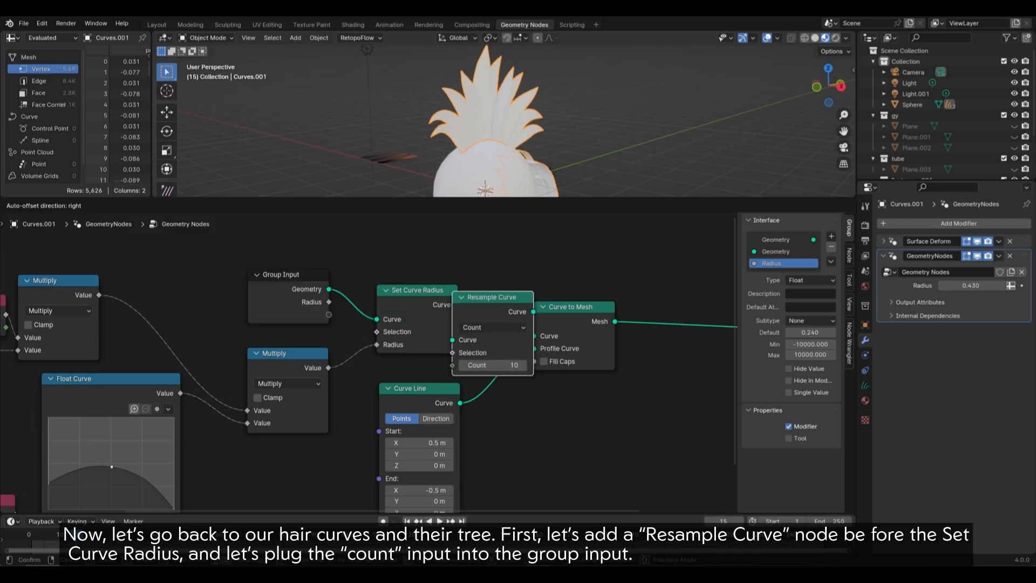
drag(492, 296, 328, 256)
text(instances)
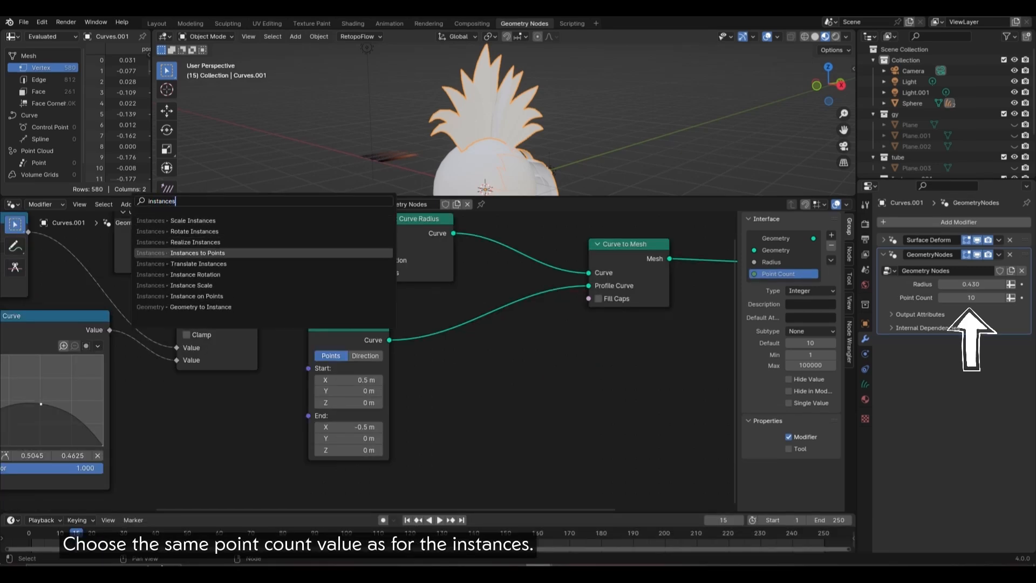
click(181, 296)
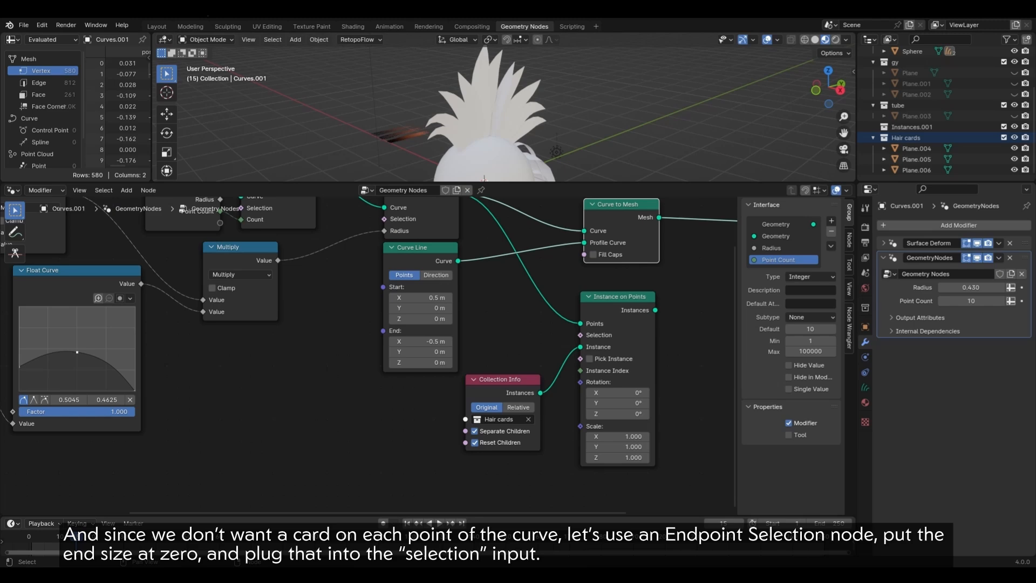
Step: Limit instancing to root points via Endpoint Selection (End Size 0) and enable Pick Instance from the Hair cards collection
text(end)
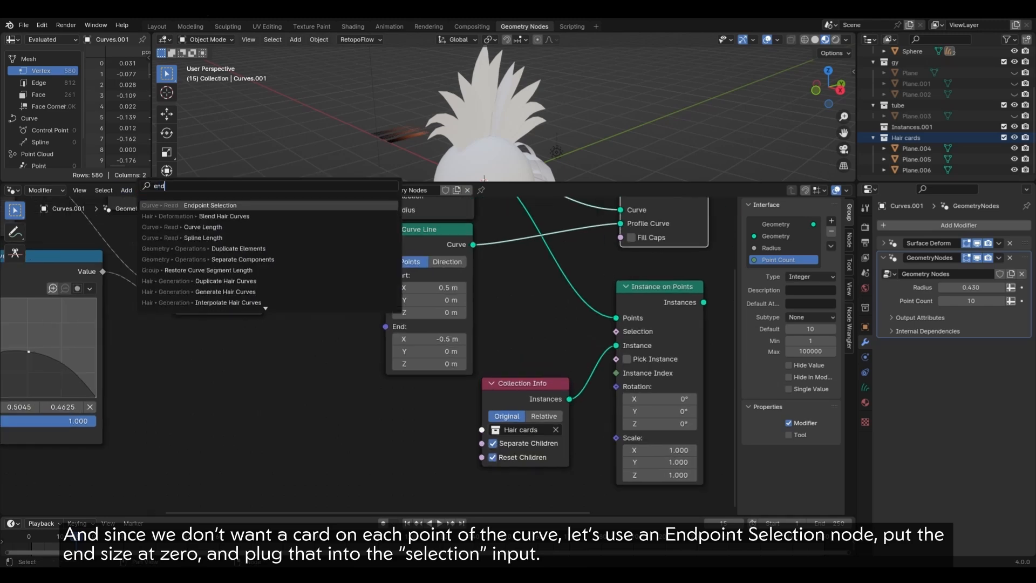
click(209, 205)
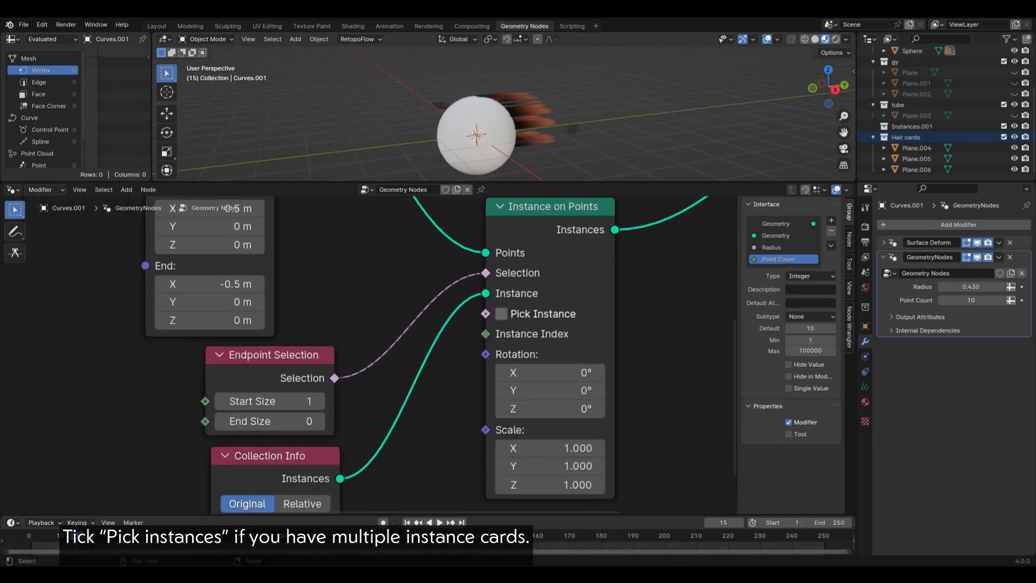
click(500, 314)
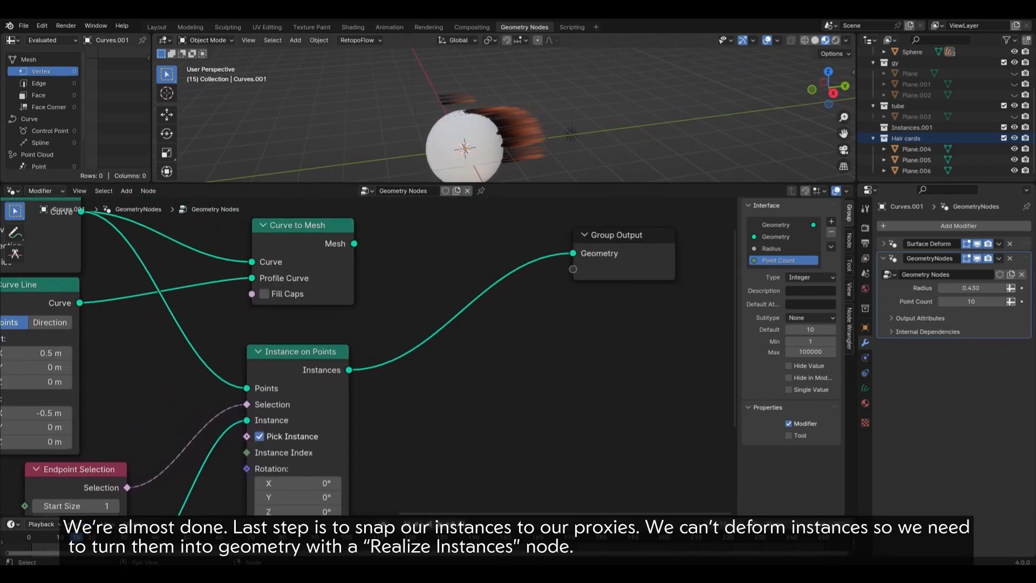
Step: Realize the card instances and add a vector Sample Index reading Position from the curve mesh
text(re)
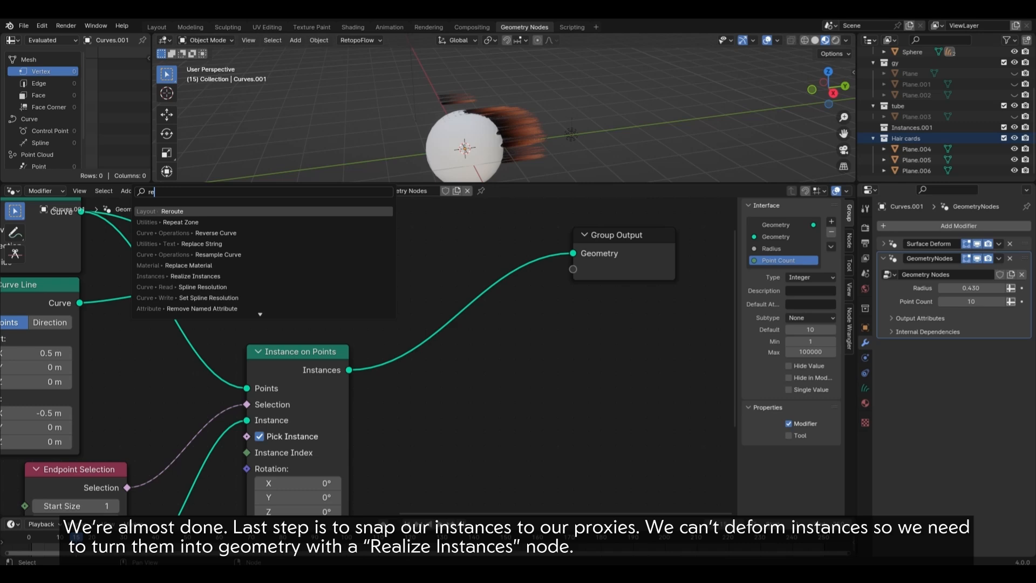
click(192, 275)
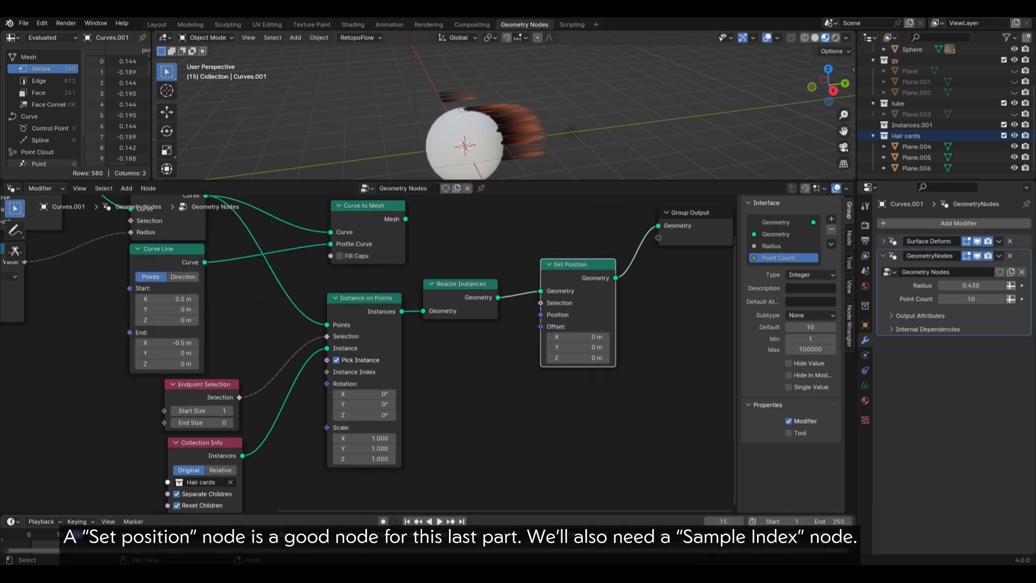
text(sample index)
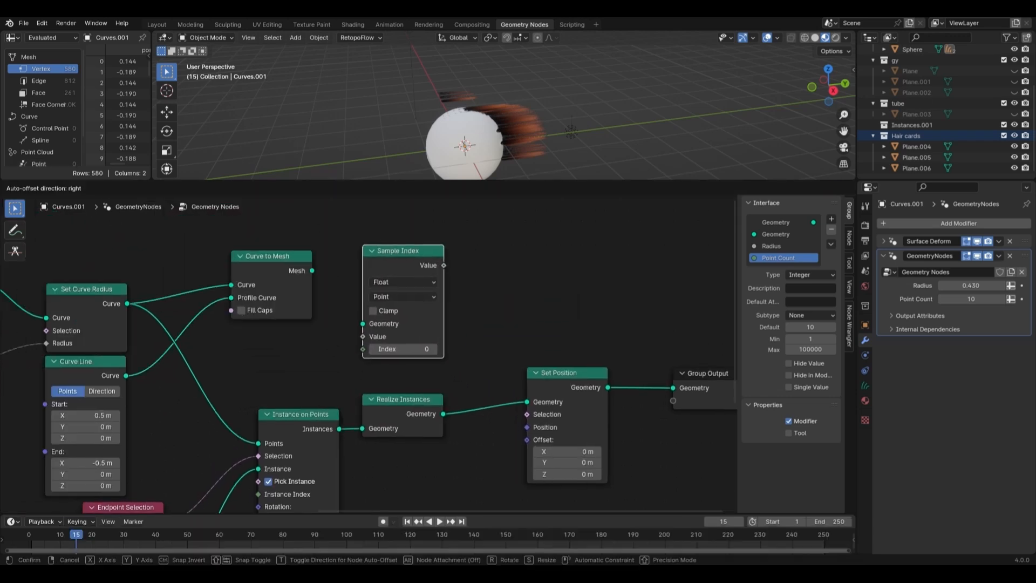
click(542, 268)
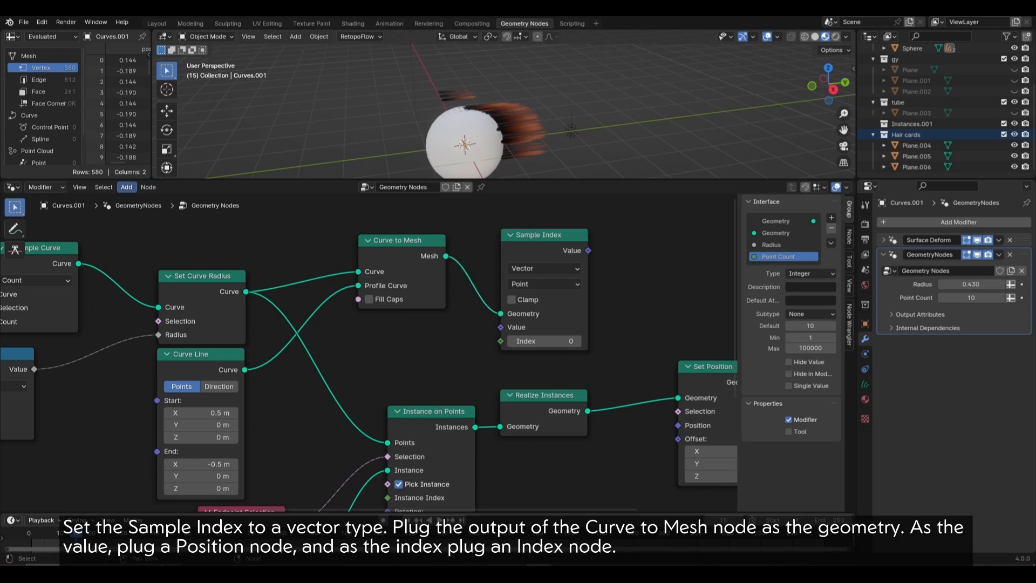
text(pos)
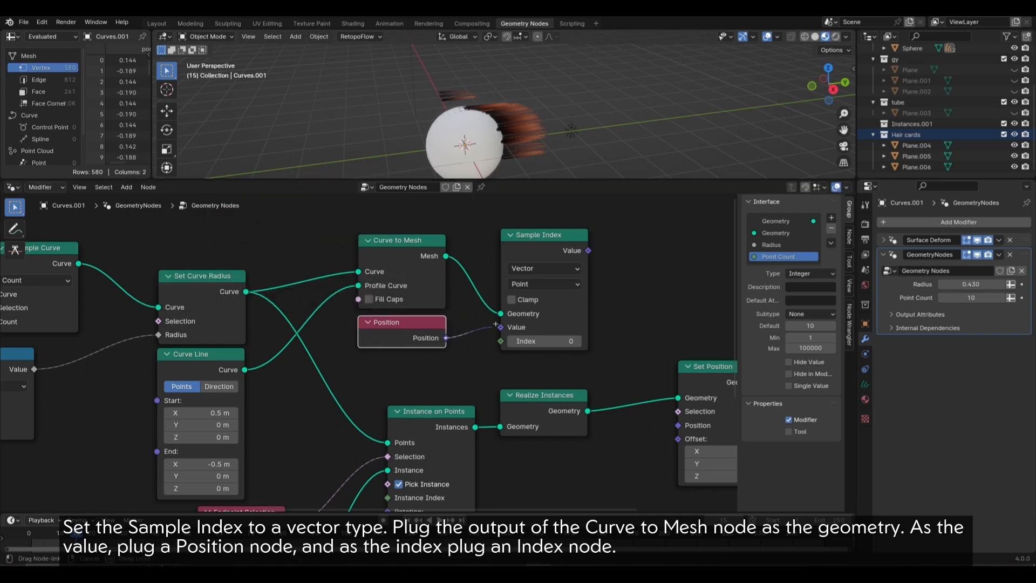
click(126, 187)
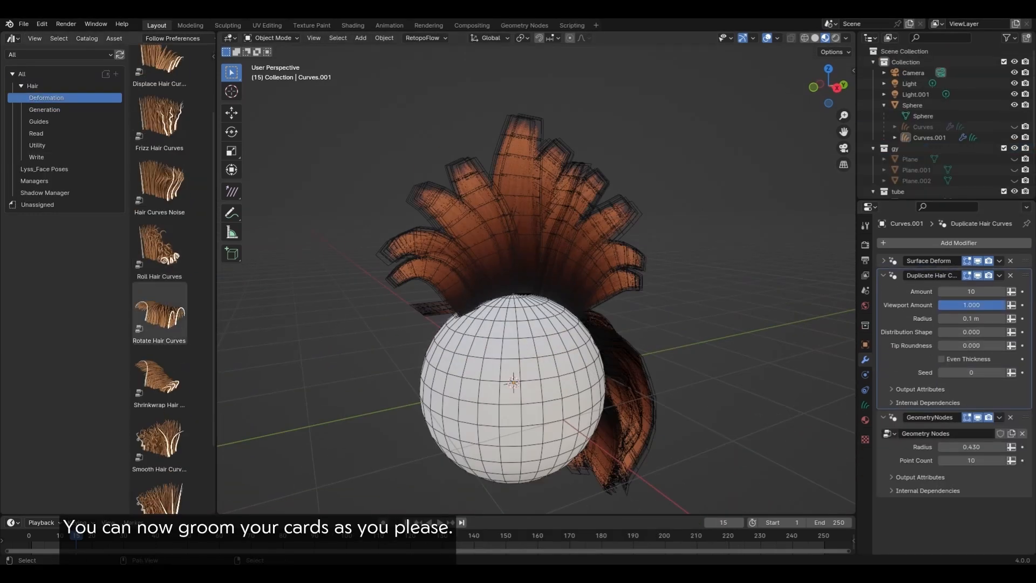
Step: Swap the Tubes group's profile for a low-resolution Curve Circle, use the tube collection and unwrap the tube mesh
click(271, 38)
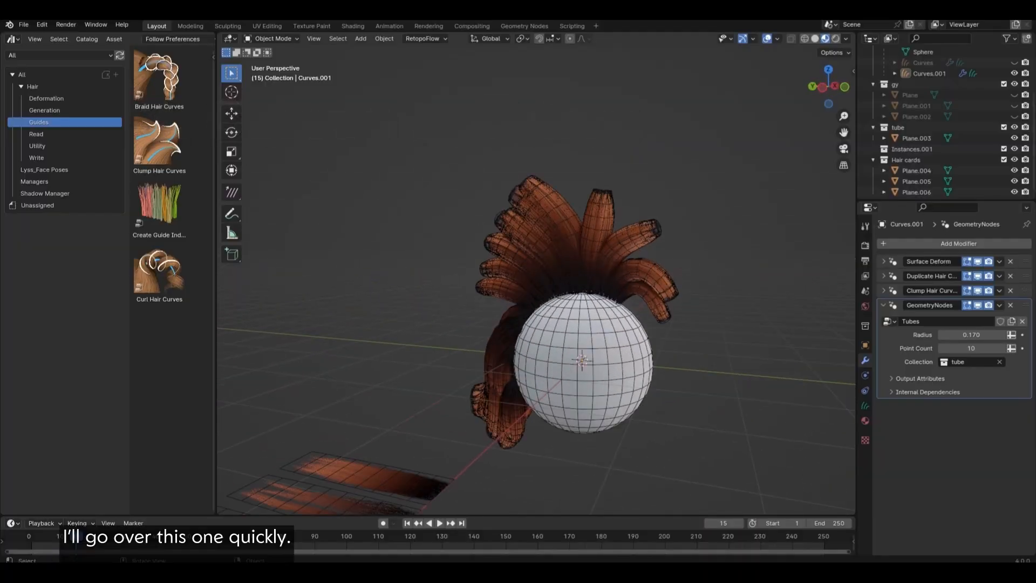
click(523, 26)
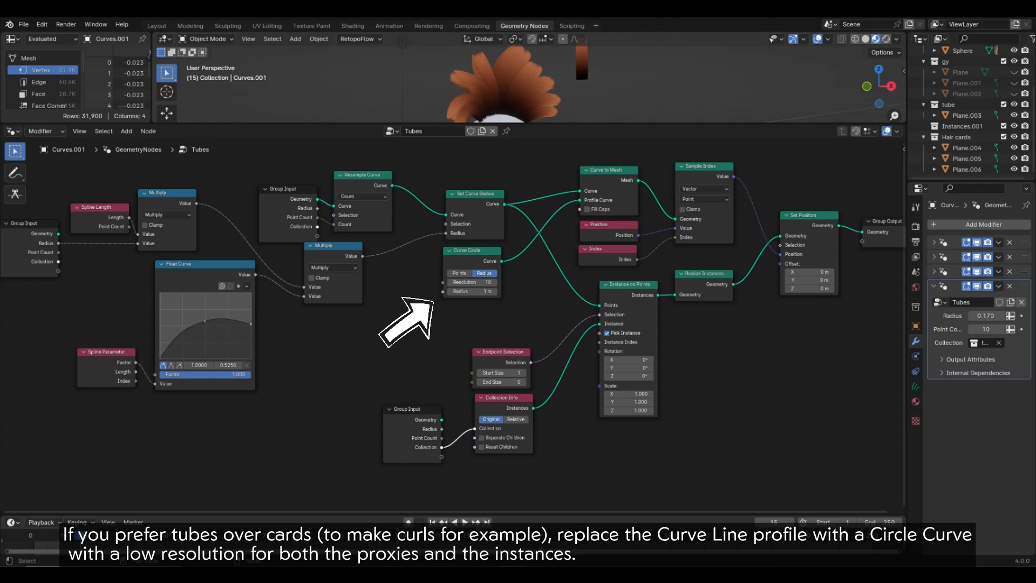
click(157, 25)
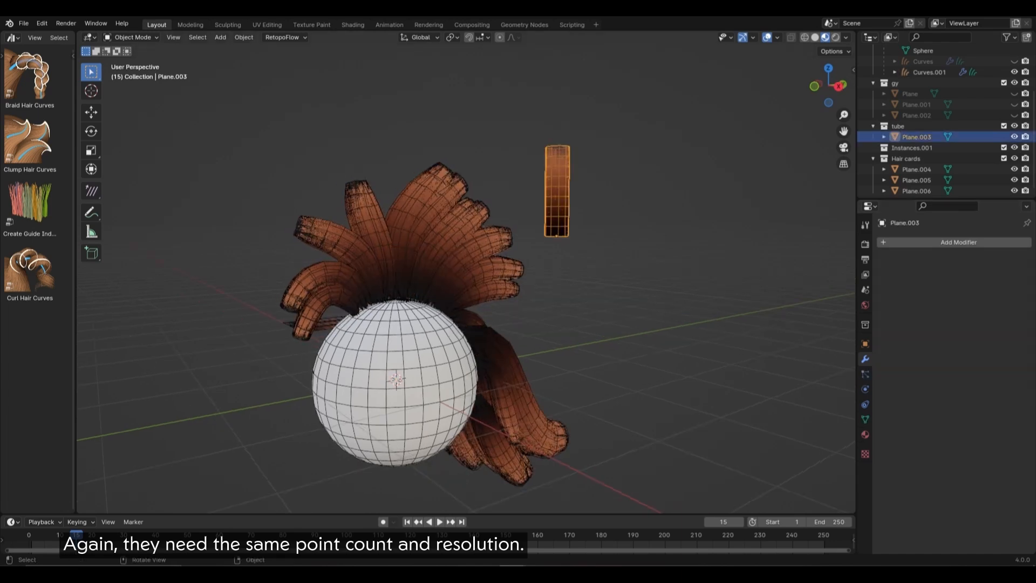
click(267, 25)
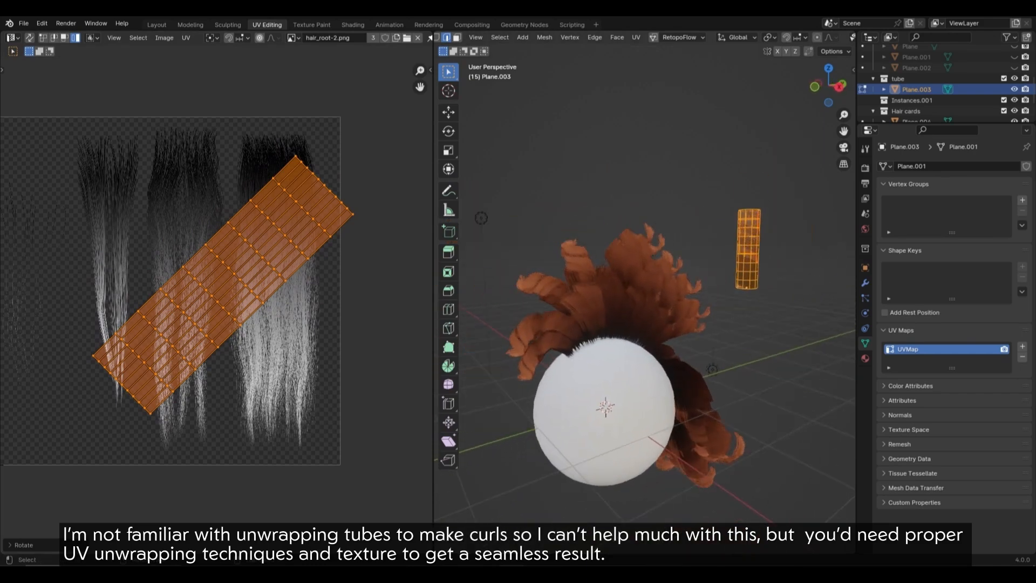
click(156, 24)
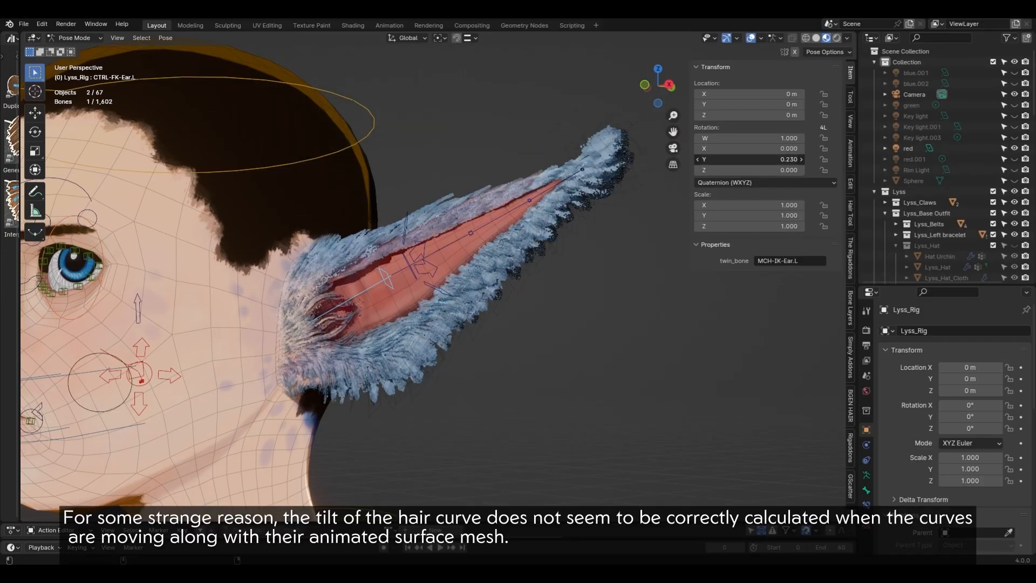
Step: Duplicate the groom as a backup beside the original and build a 3-point, 4K-tri groom next to the 17K-tri one
drag(750, 160, 759, 160)
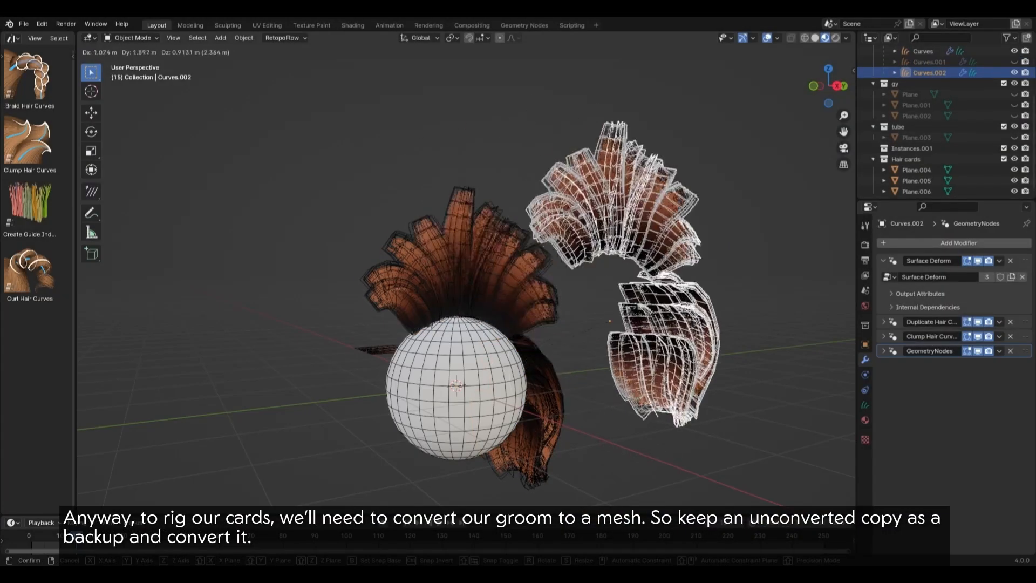
click(243, 38)
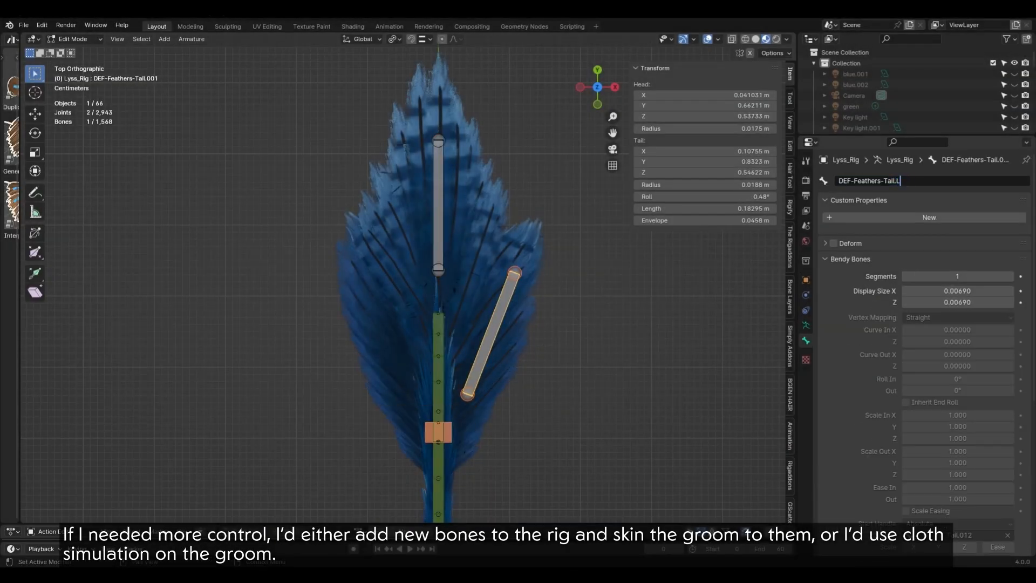
click(74, 39)
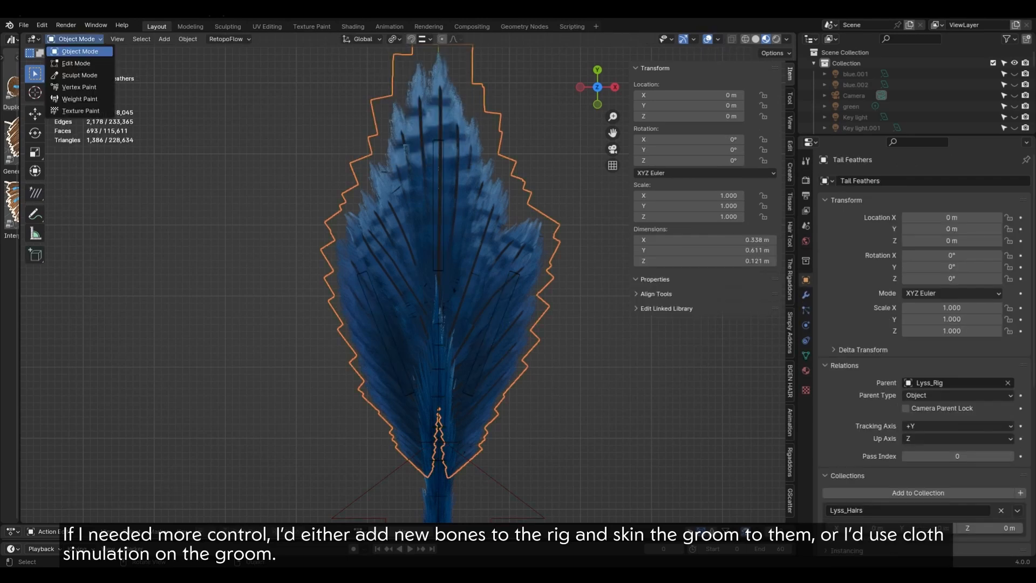
click(78, 98)
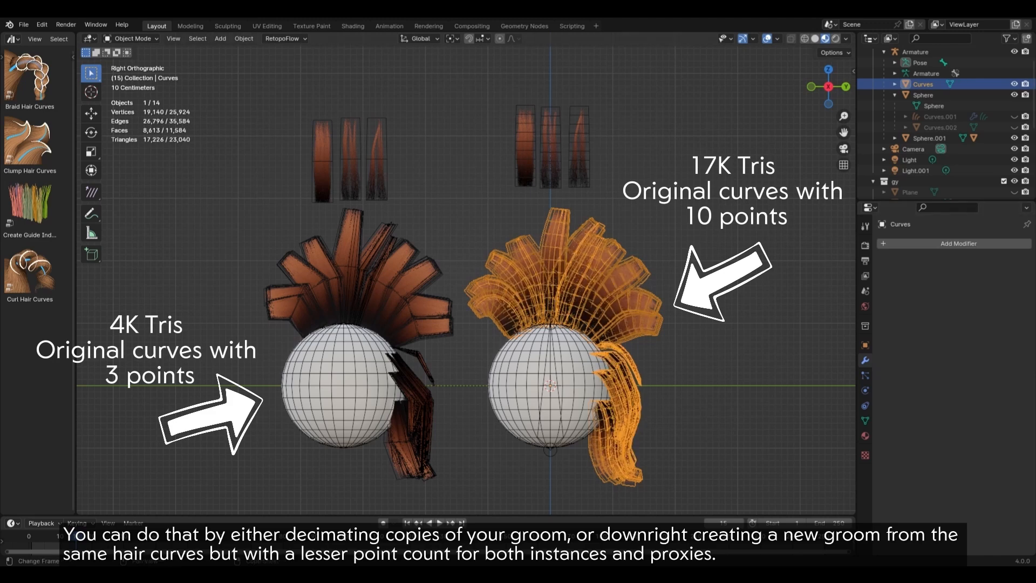
click(352, 26)
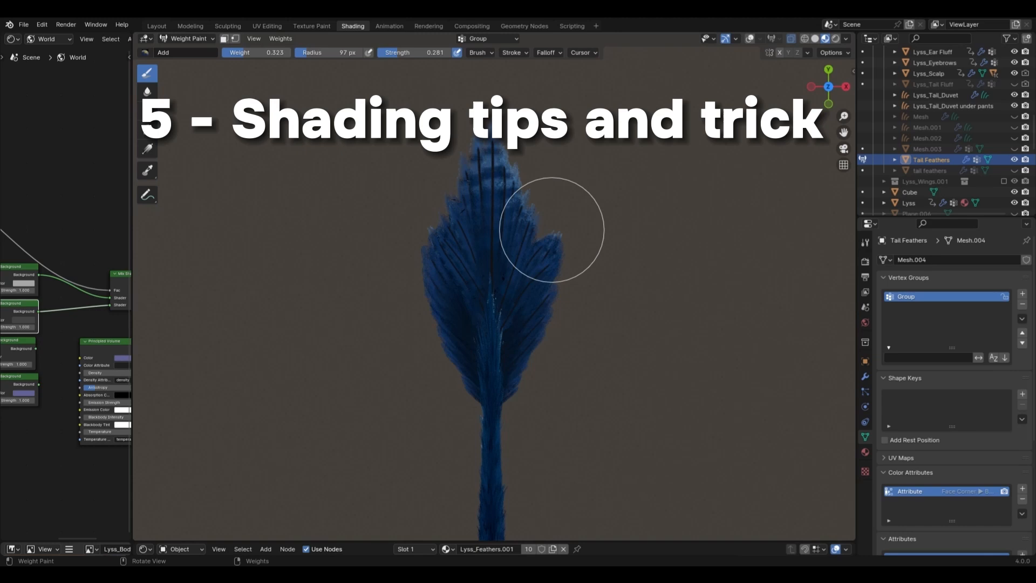
Step: Drive the fur image texture from a surface_uv_coordinate Attribute node and texture-paint the sphere
click(311, 25)
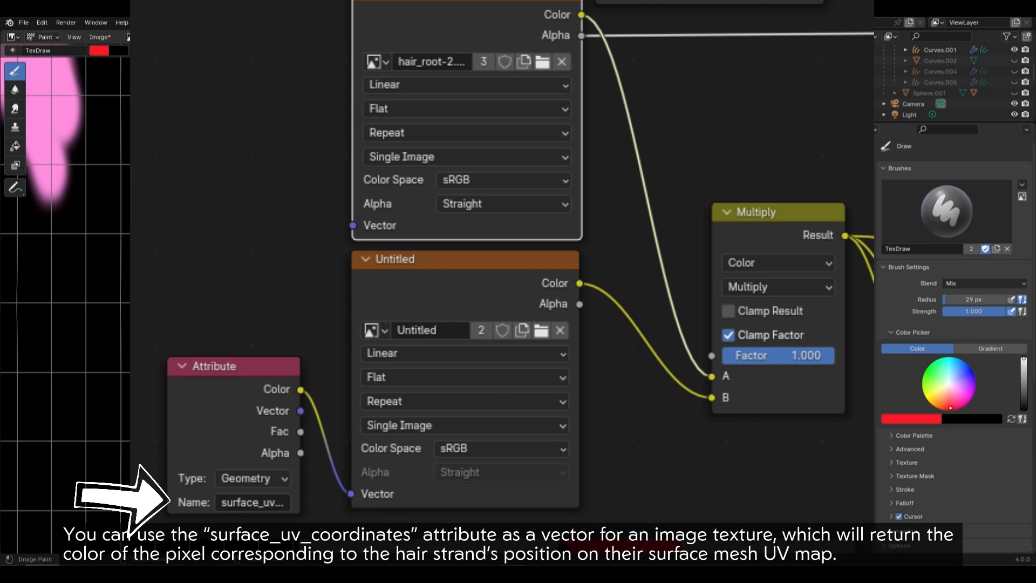
click(310, 23)
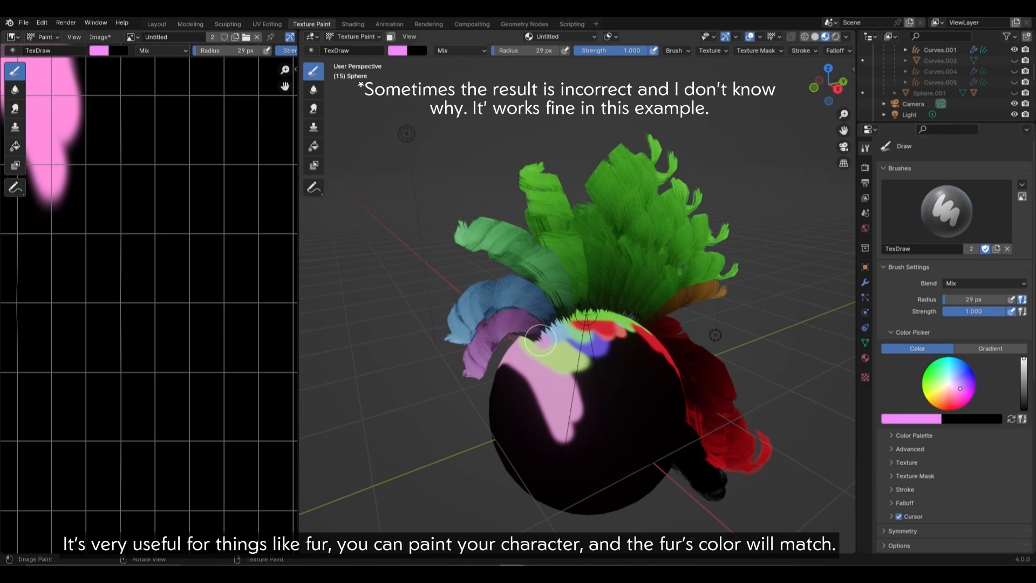
click(351, 26)
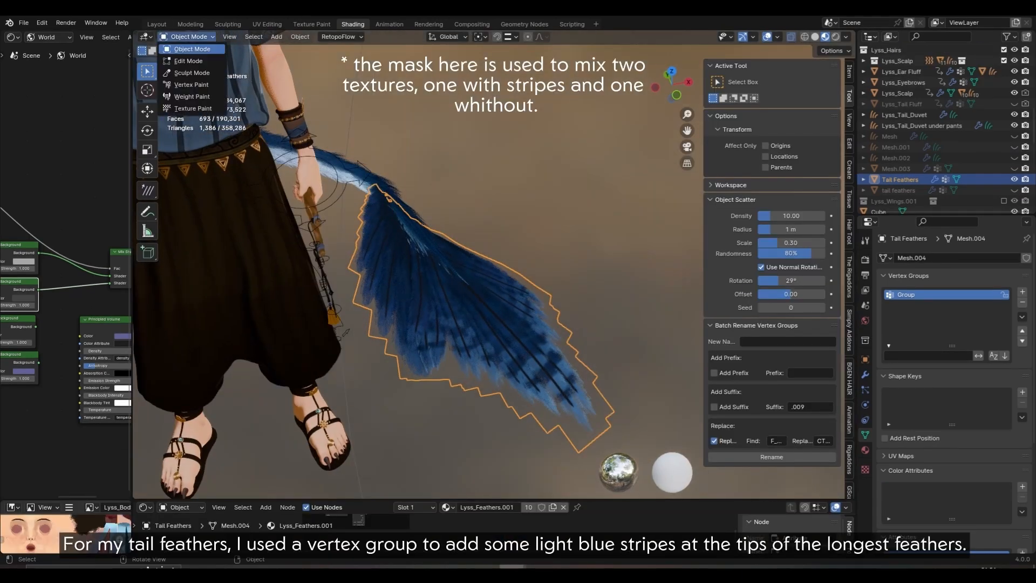
Step: Expose vertex group Group as attribute goup_mask and feed it into the hair shader mix via an Attribute node
click(192, 96)
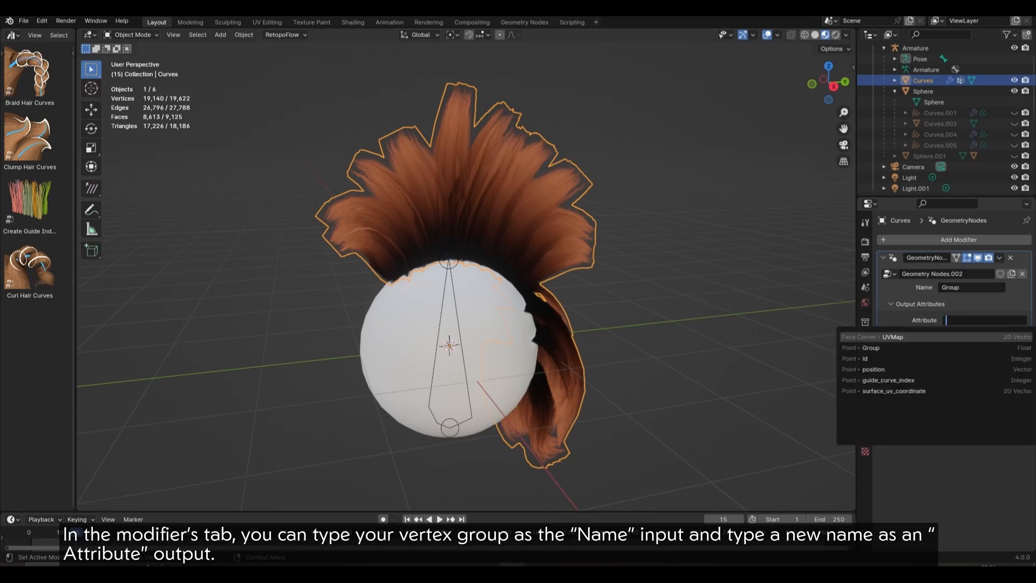
text(goup_mask)
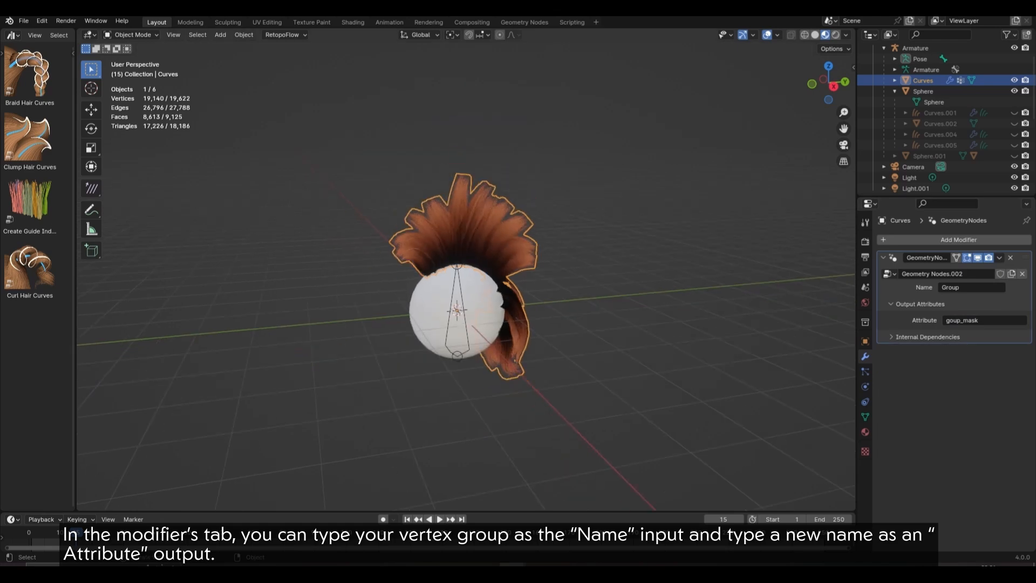
click(352, 22)
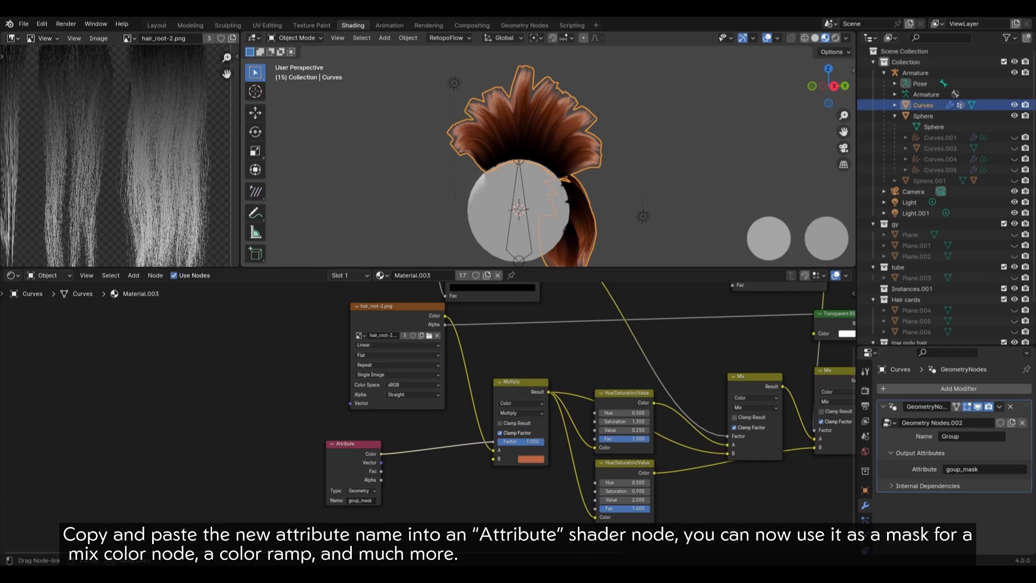
click(296, 38)
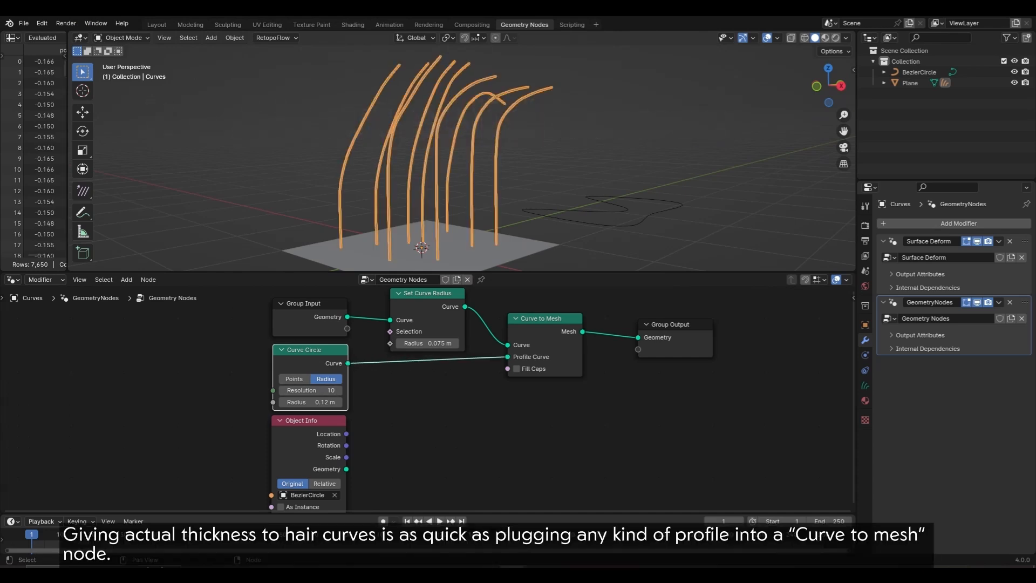
Step: Thicken strands with a curve profile in Curve to Mesh and taper the radius with a Float Curve
click(325, 401)
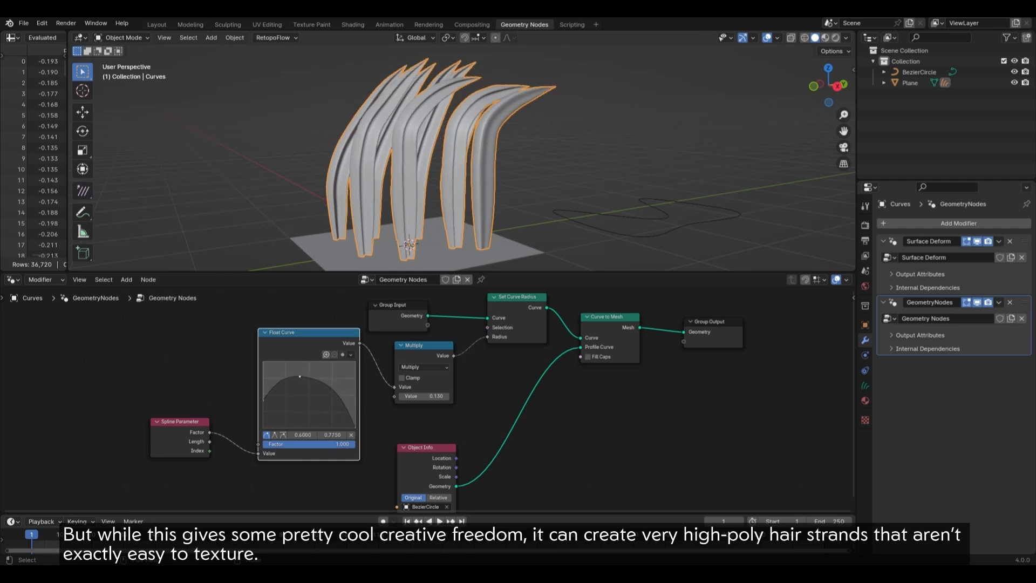
drag(300, 375, 278, 366)
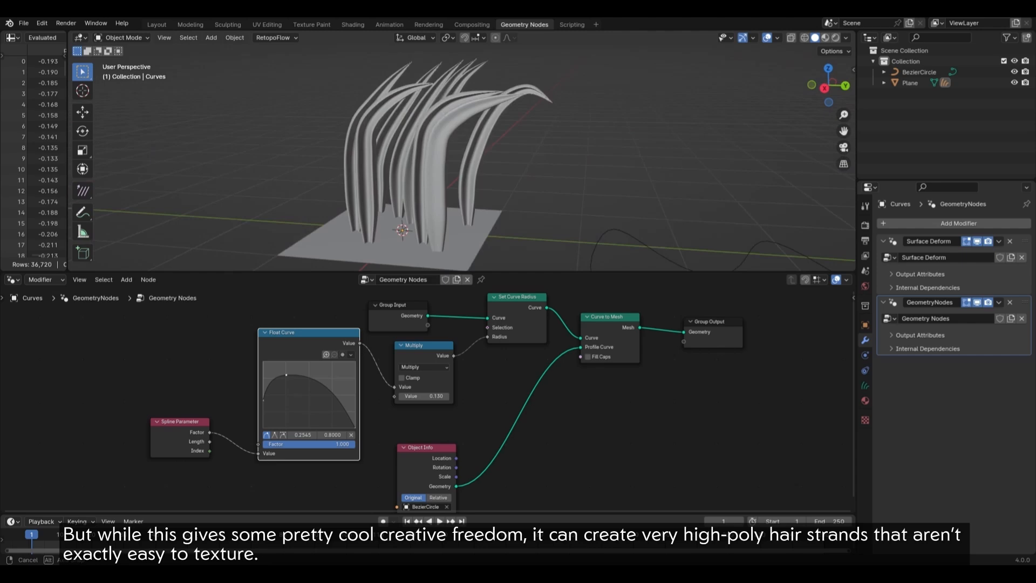
click(155, 25)
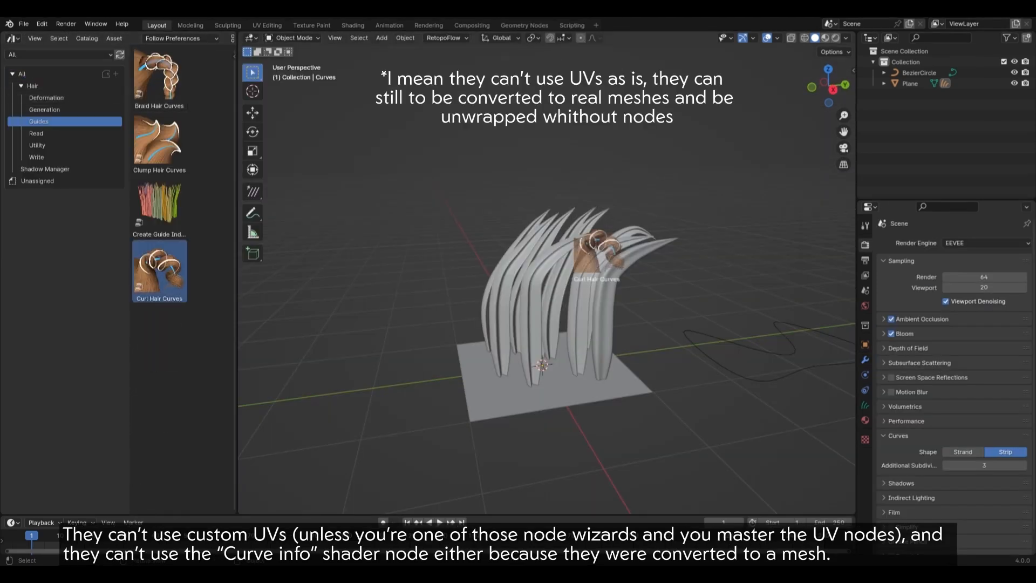
Step: Apply the Curl Hair Curves asset to turn the thickened strands into dense curly meshes
click(864, 360)
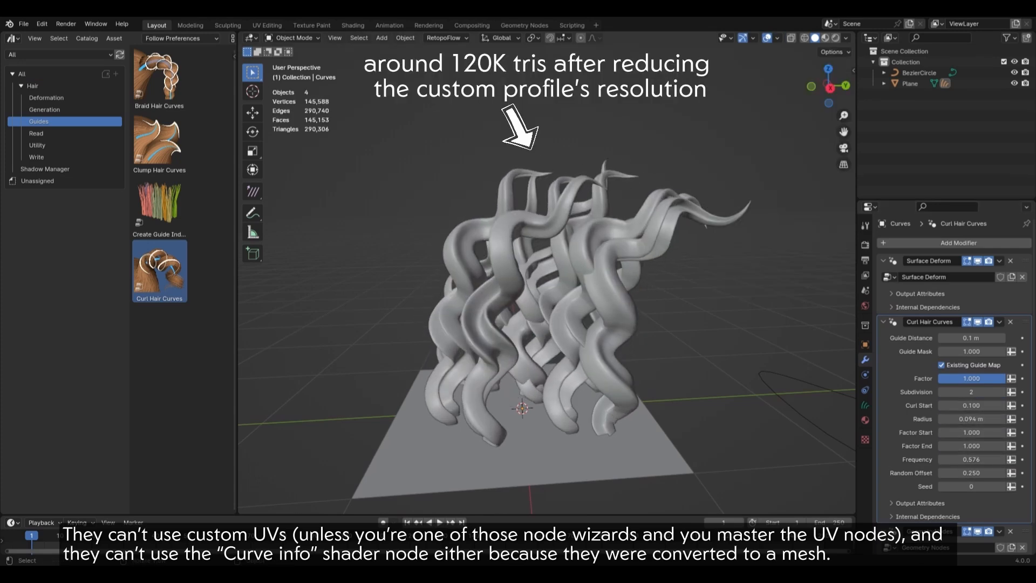
click(352, 25)
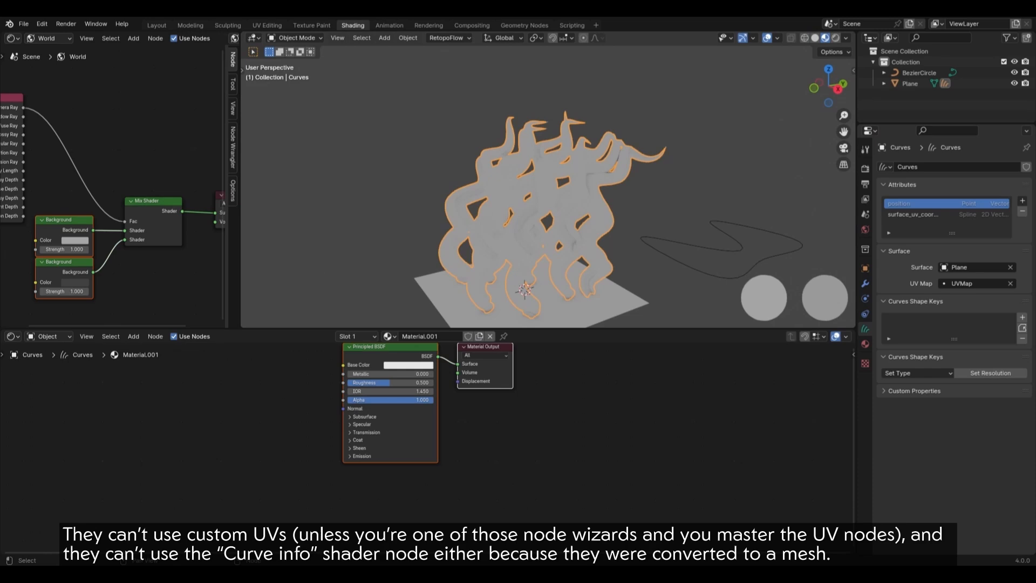
click(524, 25)
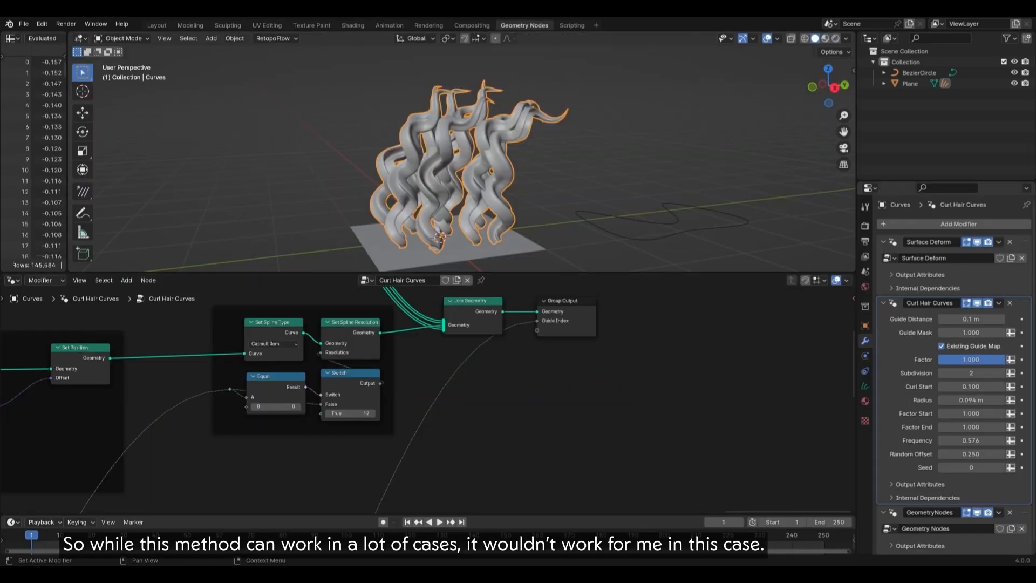